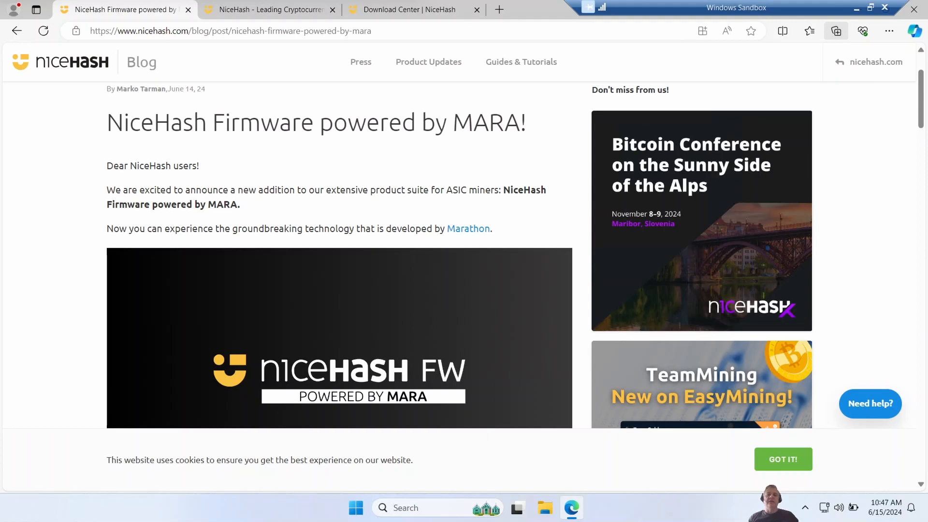
# Step: From the NiceHash home page footer, reach the Download Center's Miners & Tools downloads table
pyautogui.click(267, 10)
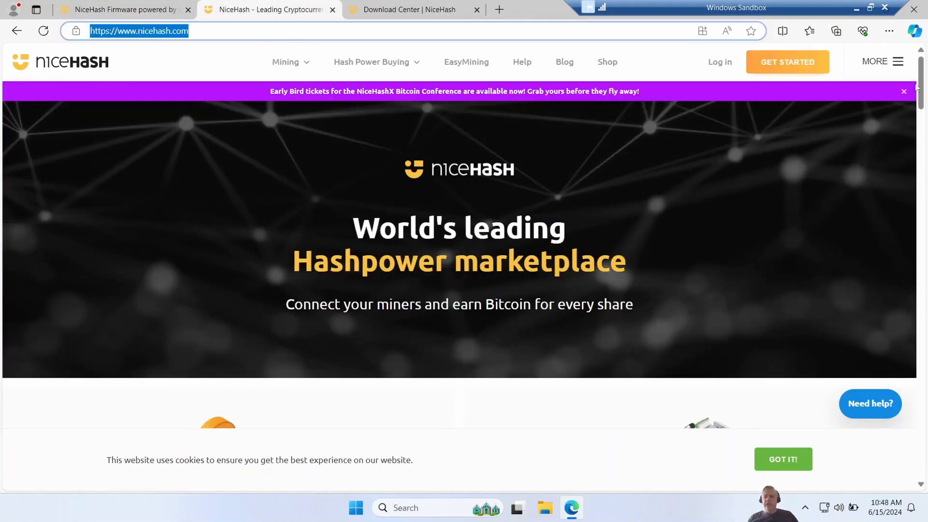
pyautogui.scroll(-3)
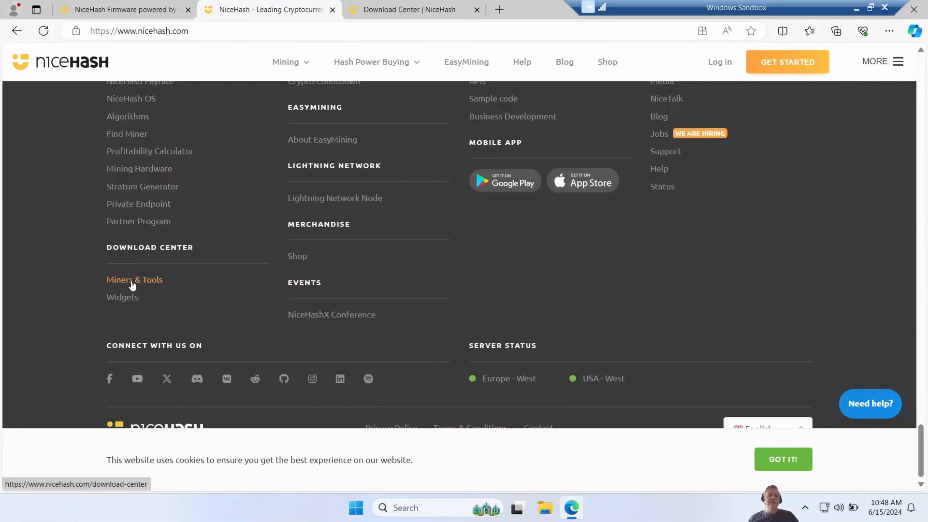
pyautogui.click(134, 280)
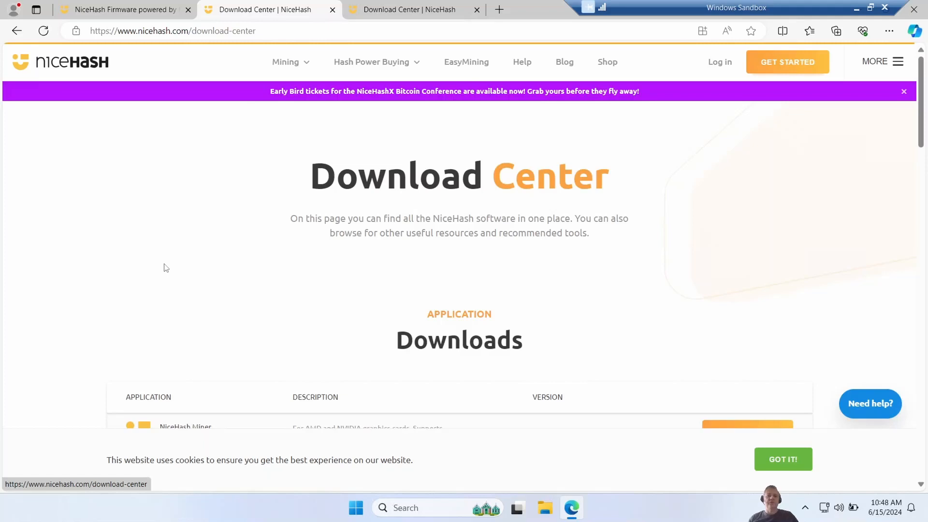
pyautogui.scroll(-3)
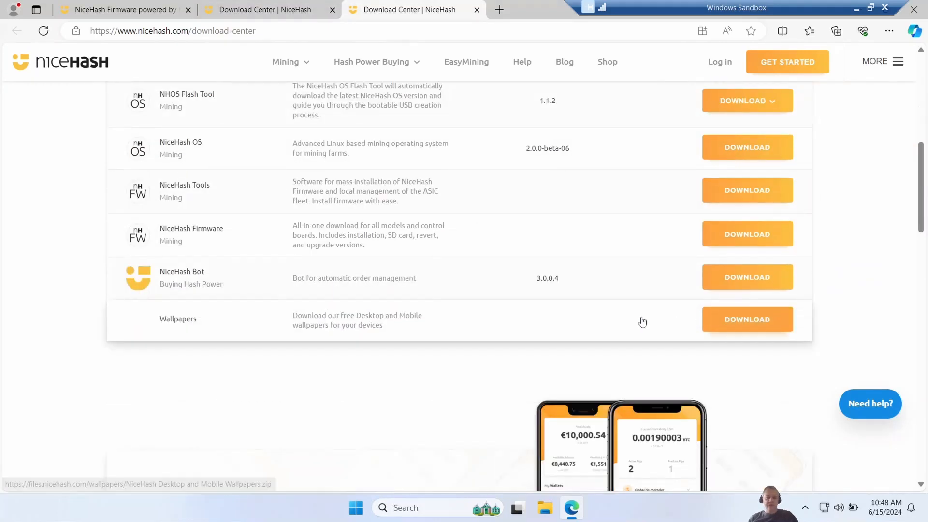
pyautogui.moveTo(292, 235)
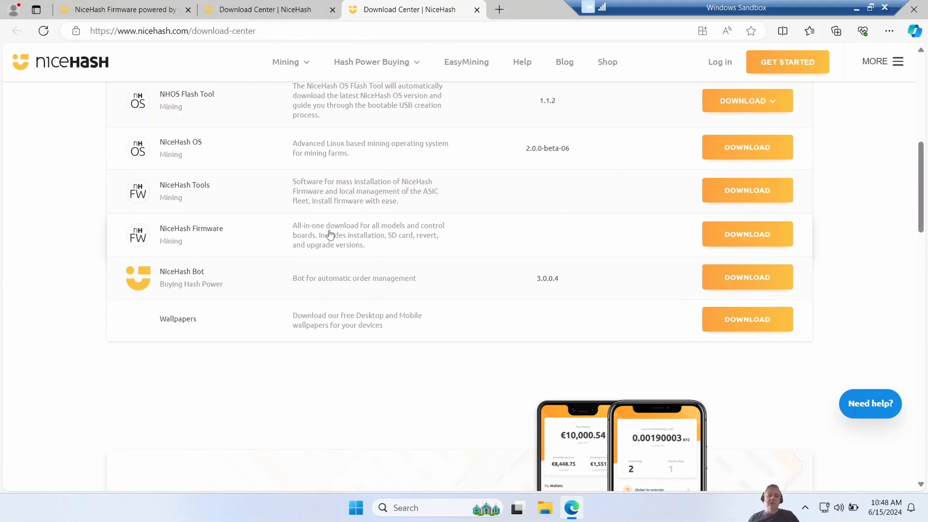
pyautogui.moveTo(396, 243)
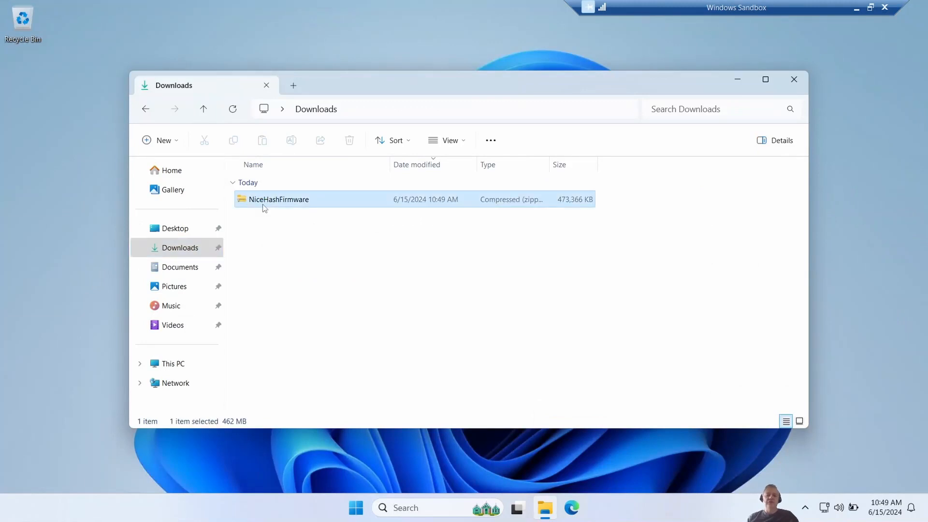
# Step: Extract NiceHashFirmware.zip into its folder and enter the extracted release folder
pyautogui.rightClick(278, 198)
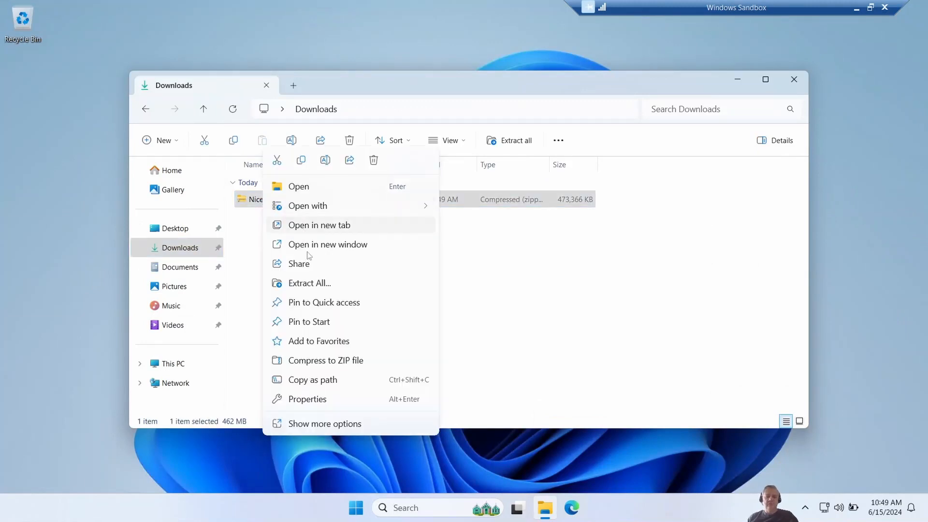
pyautogui.click(309, 283)
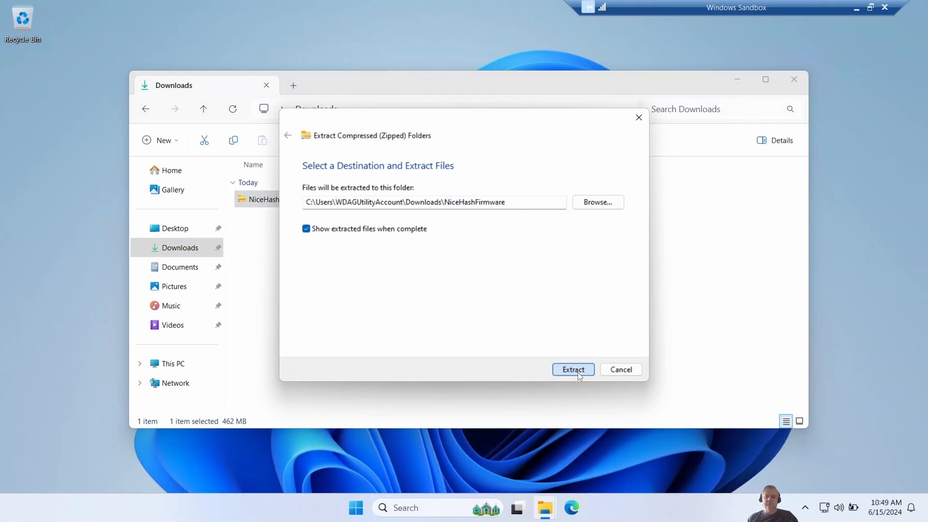
pyautogui.click(572, 369)
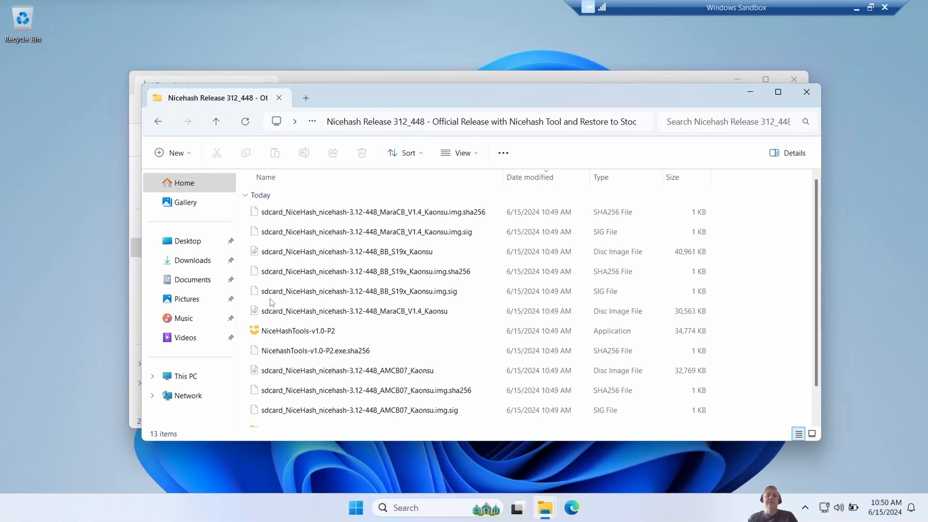
pyautogui.moveTo(411, 218)
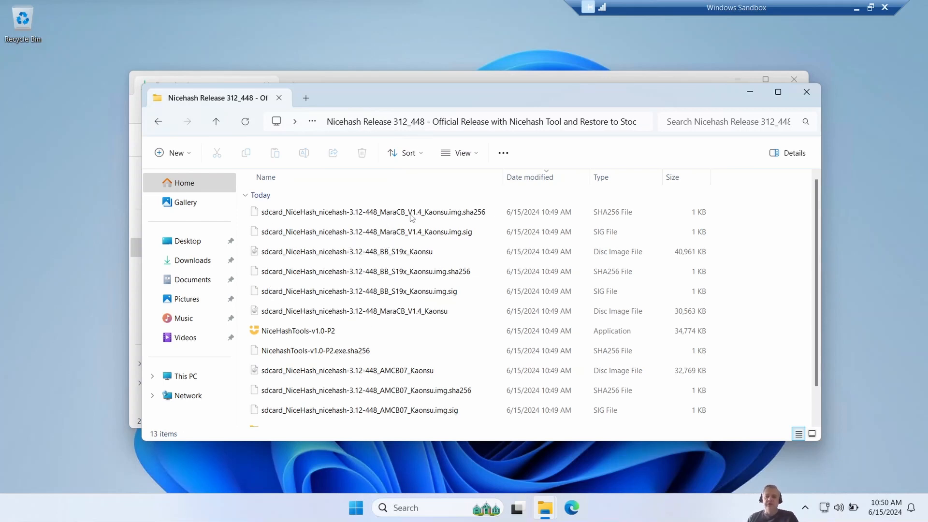
pyautogui.click(358, 251)
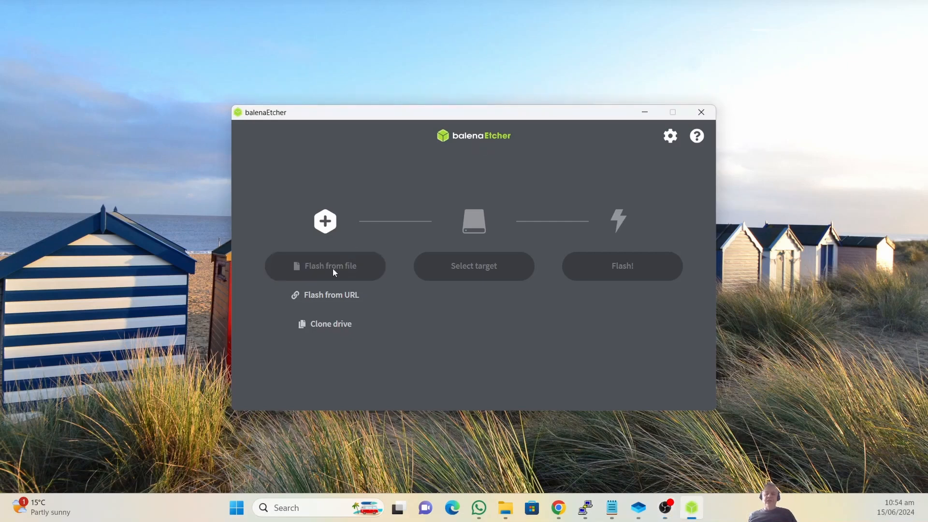
# Step: Flash the NiceHash sdcard image to the 15.6 GB SDHC Card target in balenaEtcher
pyautogui.click(324, 265)
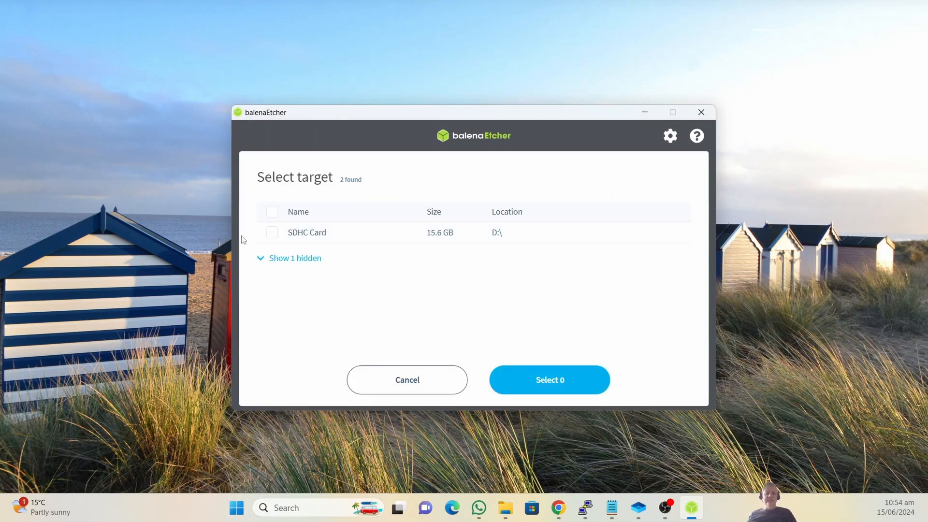
pyautogui.click(548, 379)
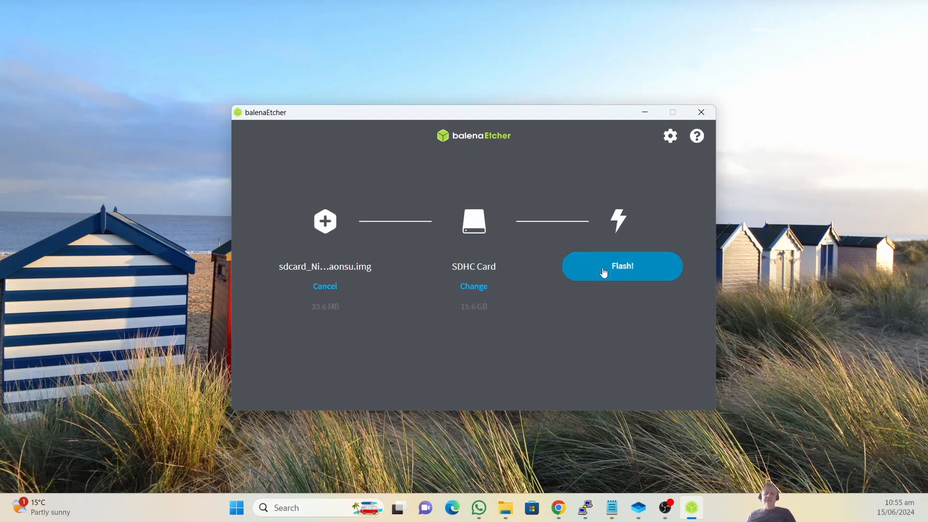
pyautogui.click(621, 266)
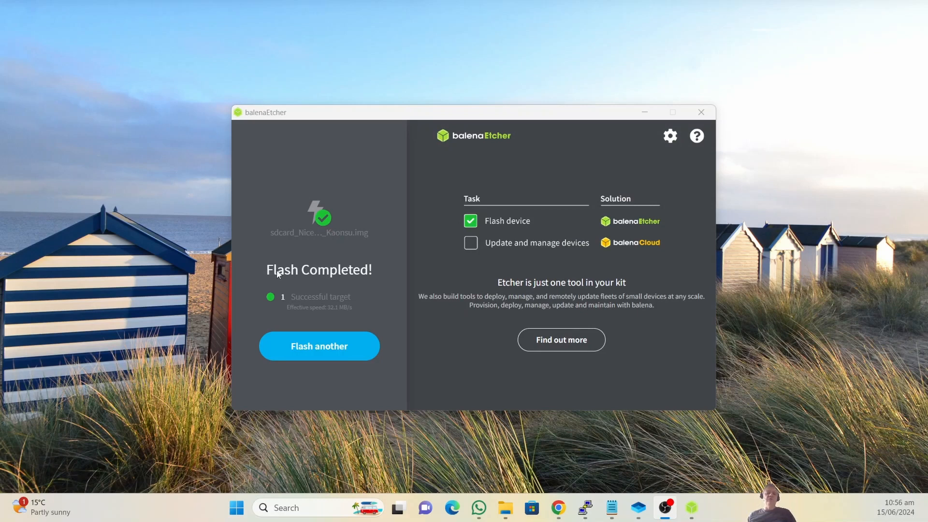
pyautogui.moveTo(286, 272)
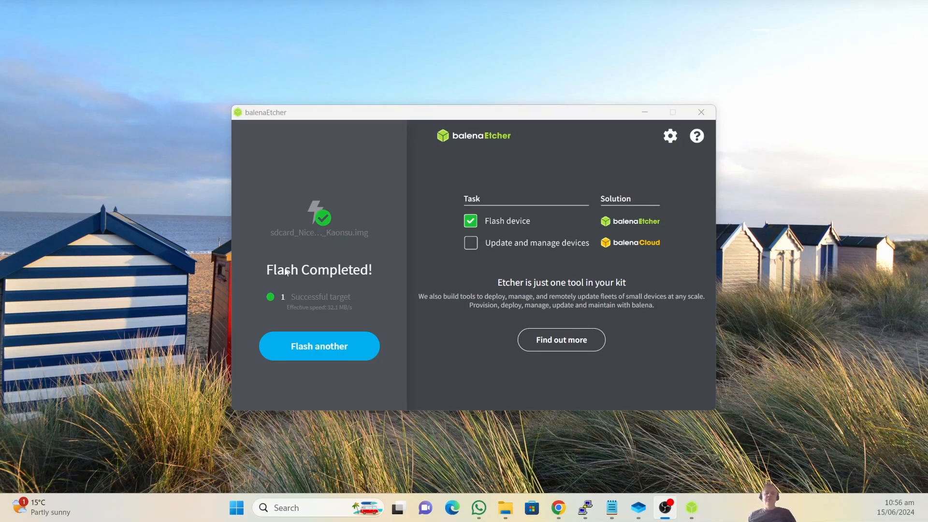
pyautogui.moveTo(279, 278)
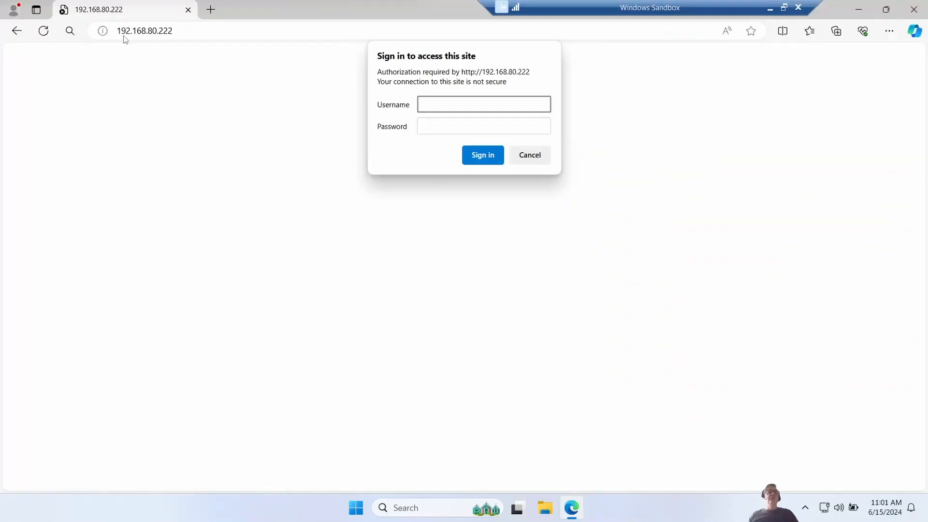
# Step: Sign in to the miner's NiceHash FW web interface to load its Status page
pyautogui.click(483, 104)
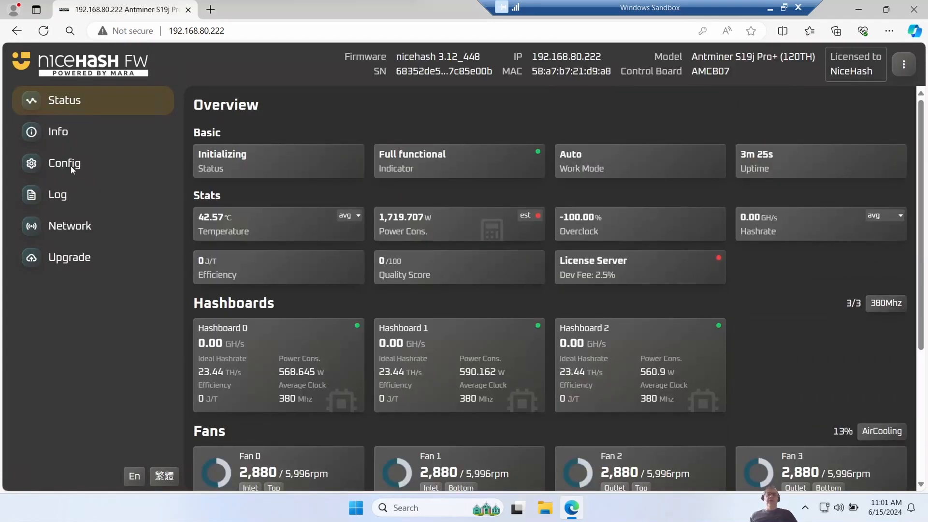
# Step: Review the Config page's Pool 0–3 URLs and worker names, Pool 1 ending in '.asic2'
pyautogui.click(64, 163)
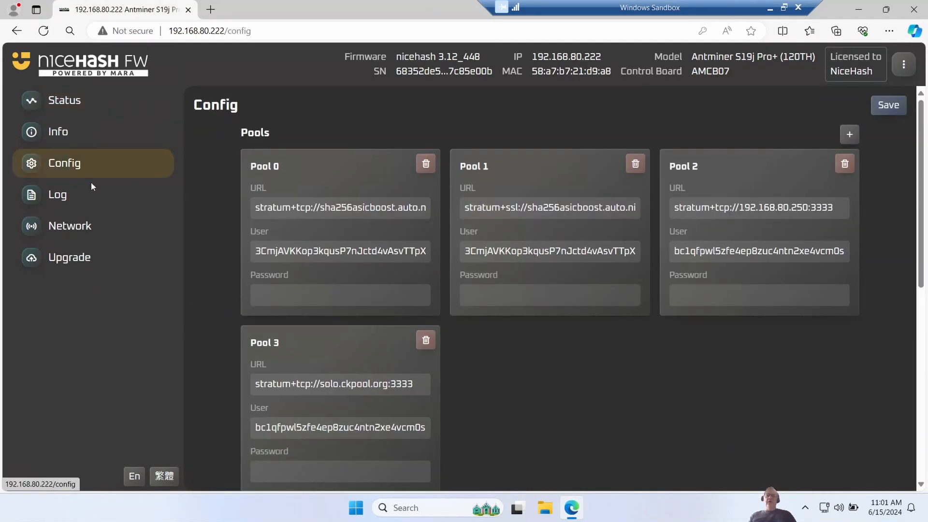
pyautogui.moveTo(311, 223)
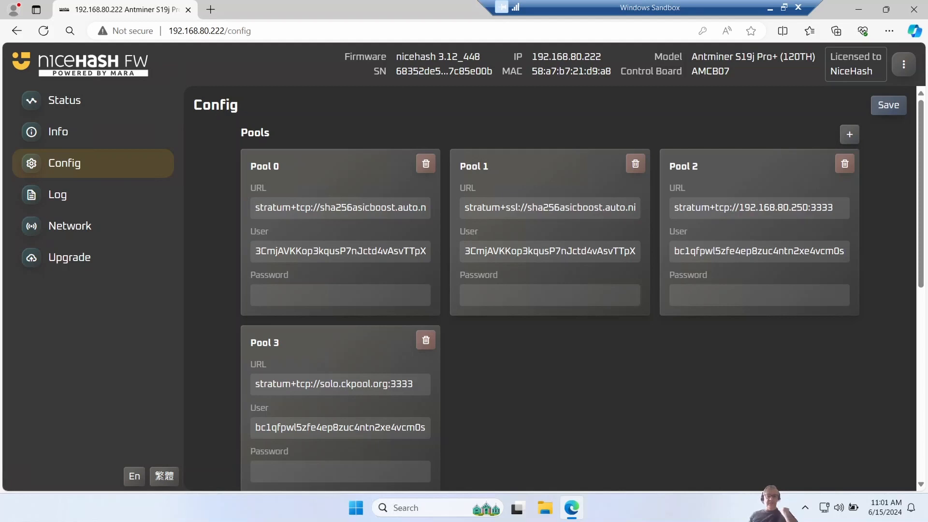
pyautogui.click(340, 207)
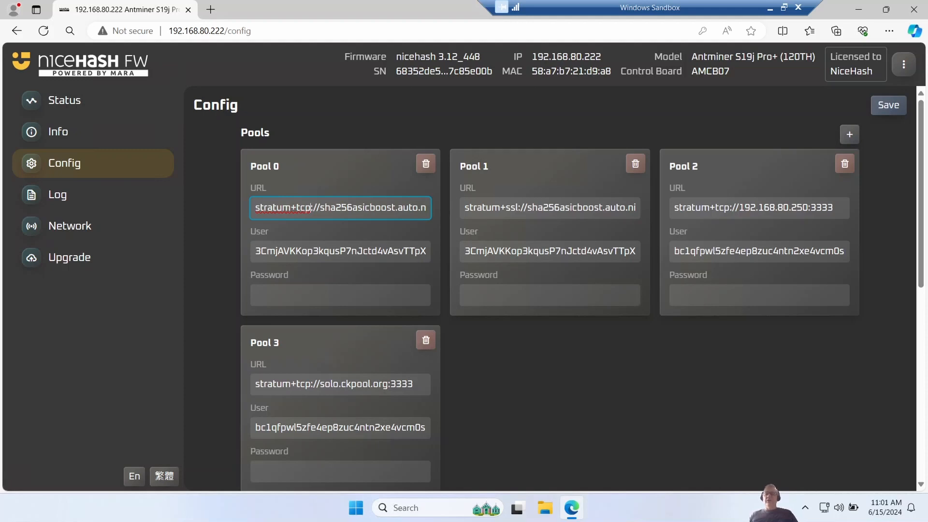
pyautogui.click(549, 250)
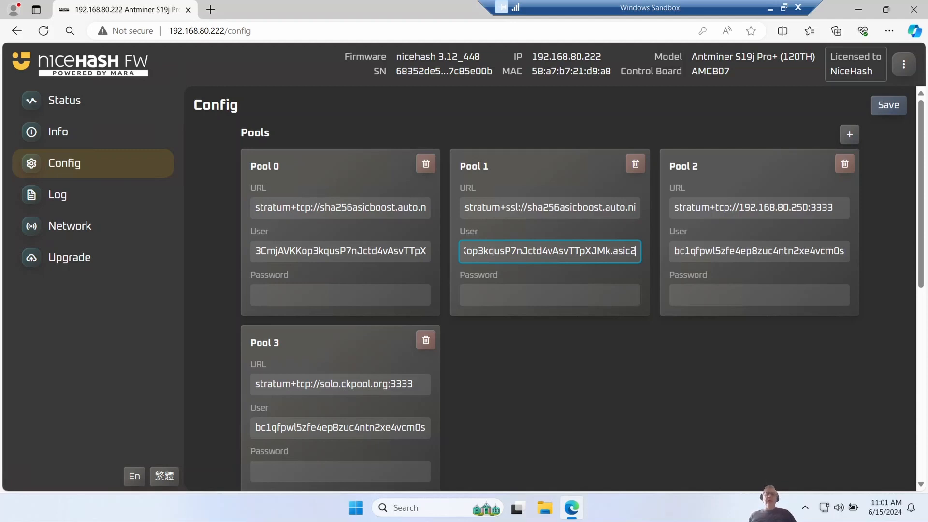
pyautogui.scroll(-3)
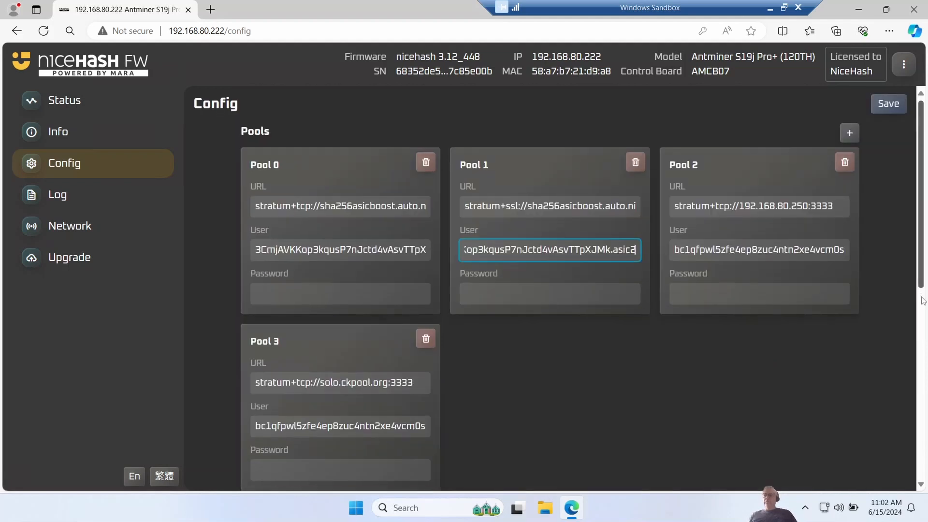
# Step: Try Fixed Frequency mode, then return to Automatic Tuning with a hashrate target
pyautogui.scroll(-3)
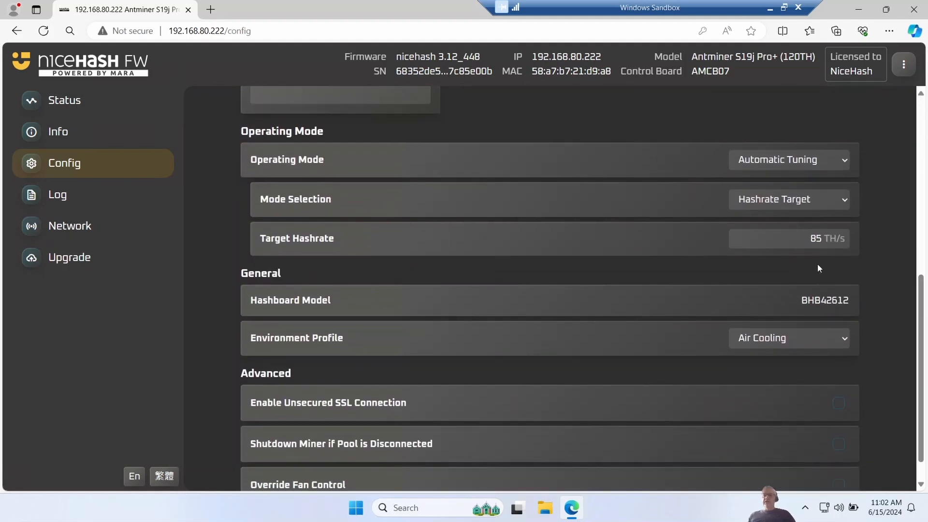
pyautogui.click(788, 159)
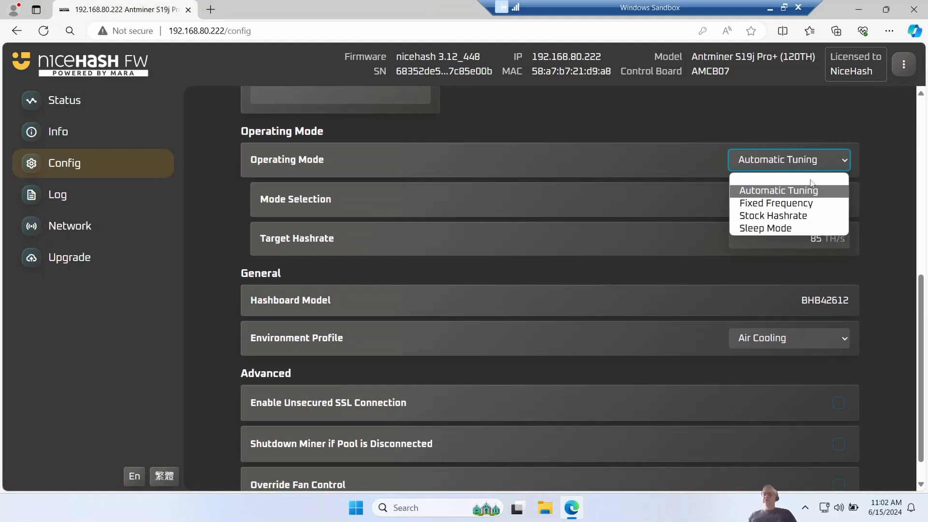
pyautogui.click(776, 203)
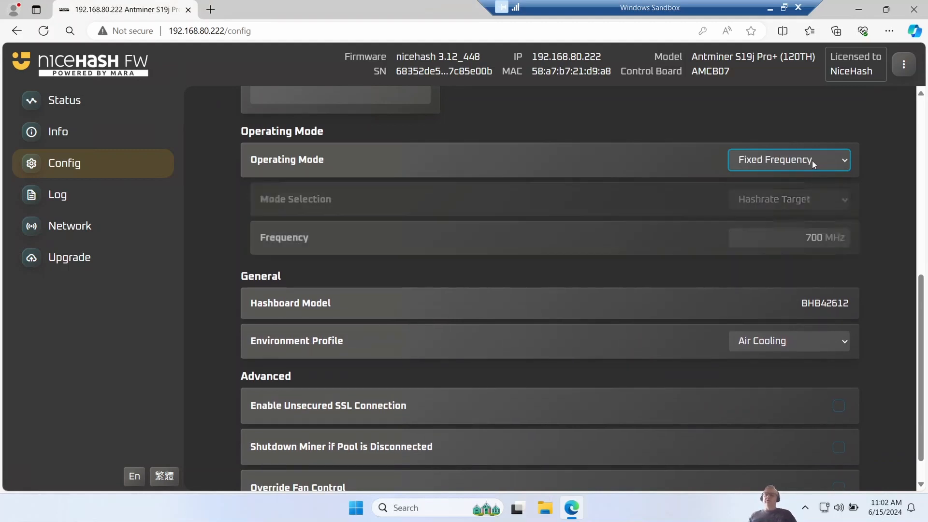
pyautogui.click(788, 159)
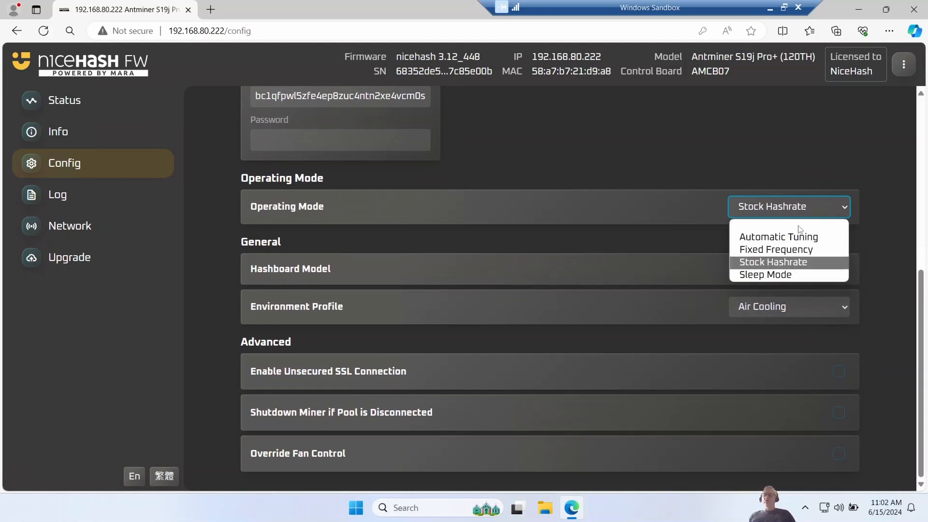
pyautogui.moveTo(789, 237)
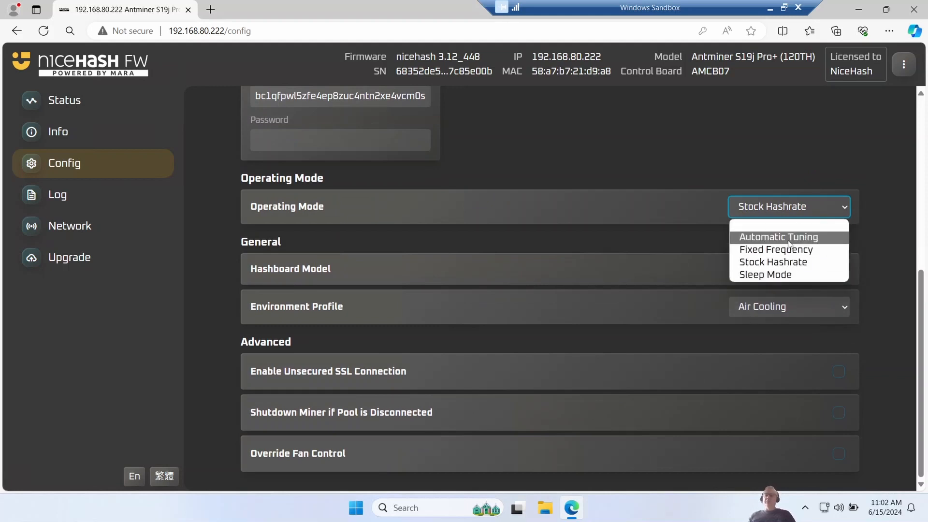
pyautogui.click(778, 236)
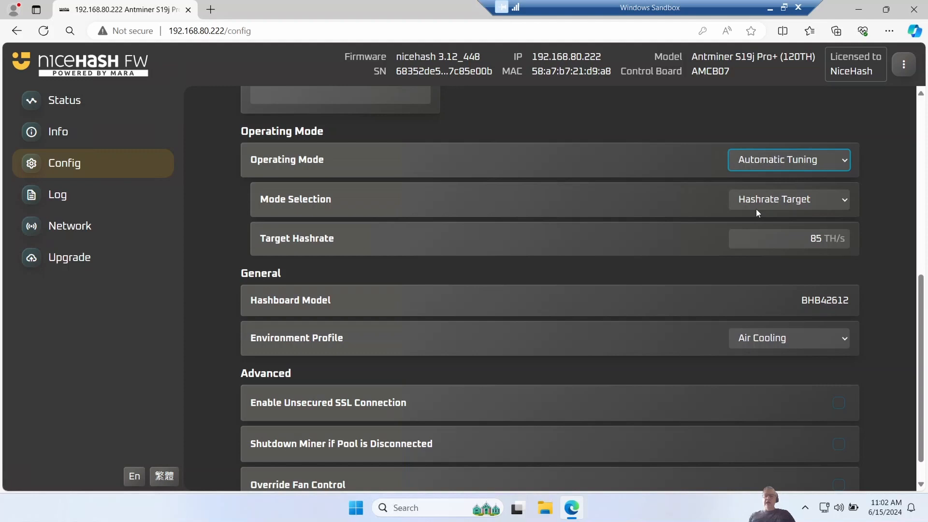
pyautogui.click(788, 199)
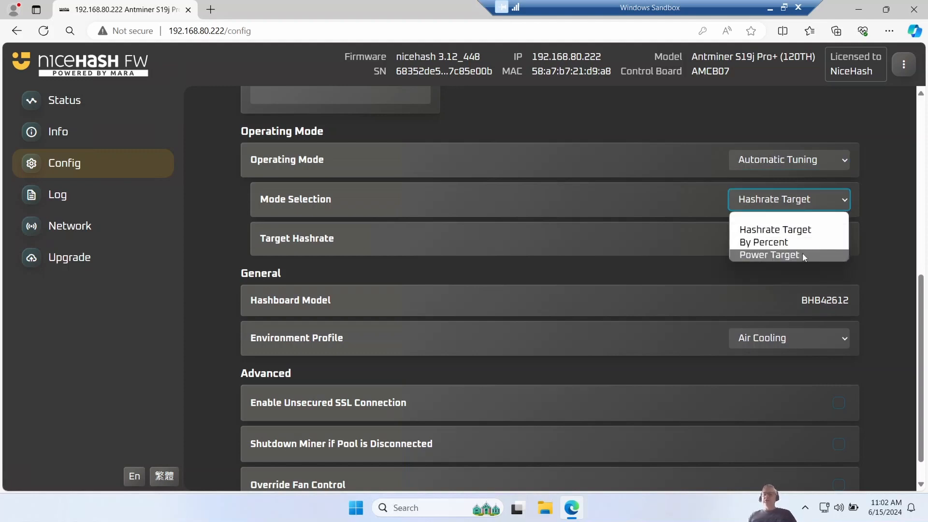
pyautogui.click(774, 229)
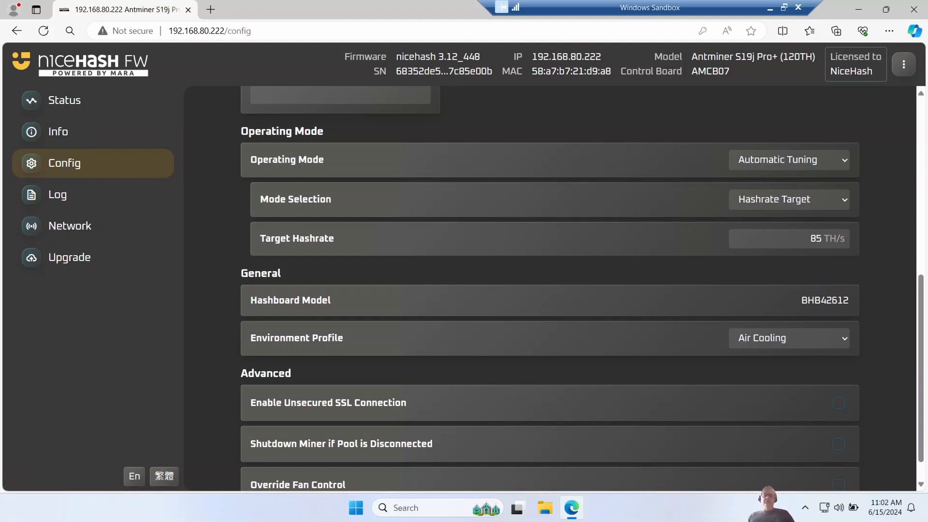
# Step: Keep the Air Cooling environment profile and enable Override Fan Control
pyautogui.click(788, 337)
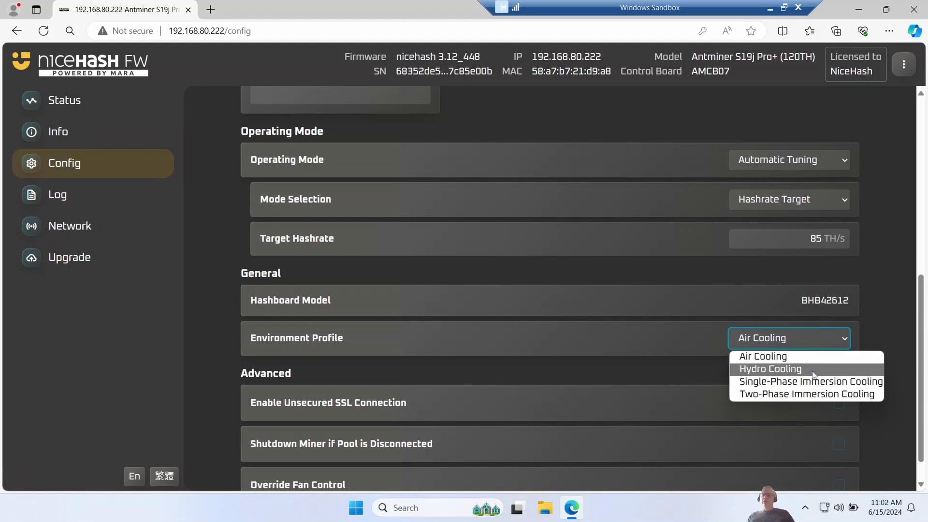
pyautogui.click(764, 356)
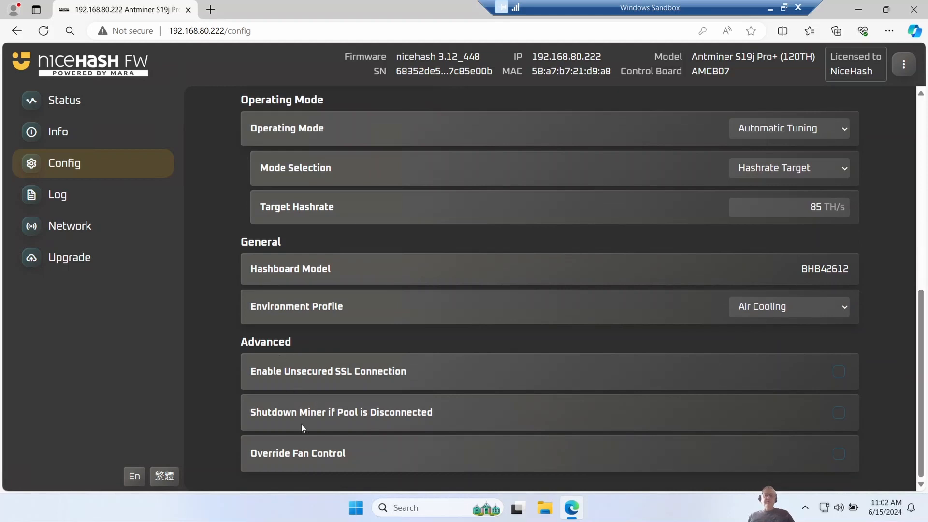
pyautogui.moveTo(259, 355)
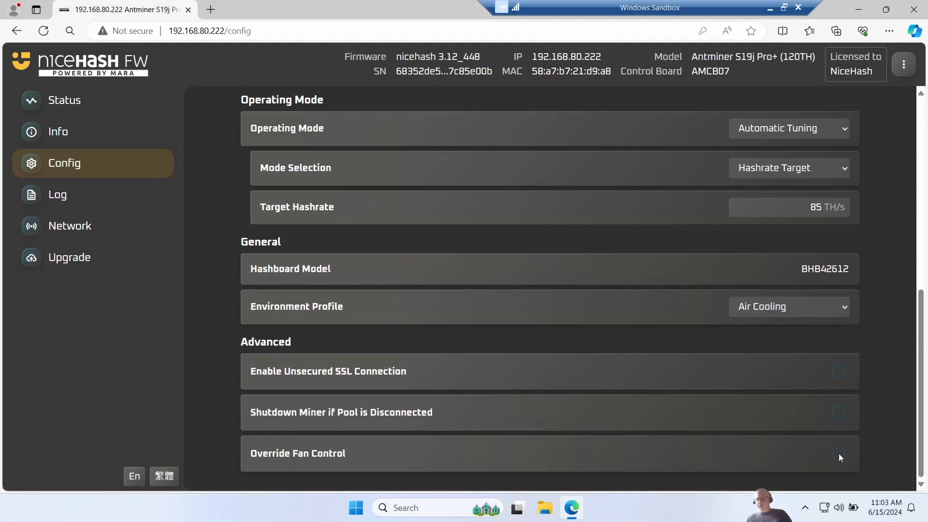
pyautogui.click(837, 453)
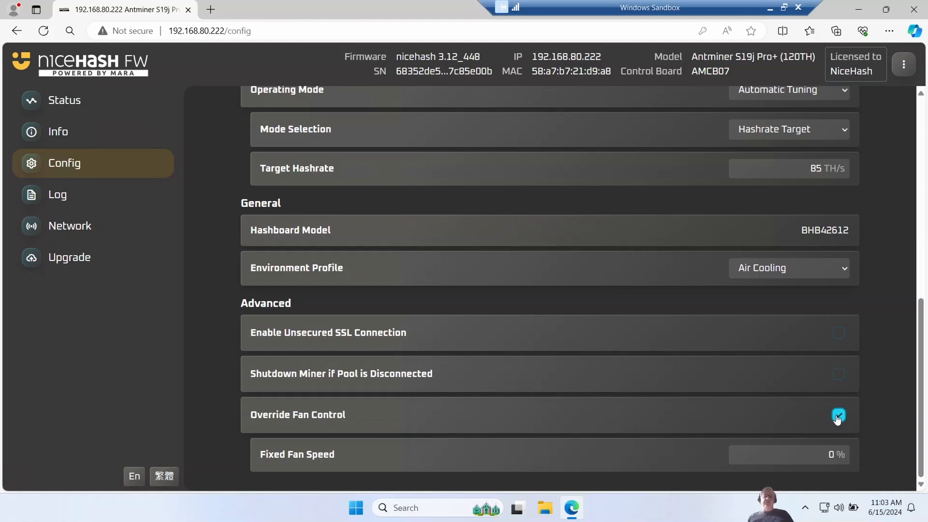
pyautogui.click(58, 194)
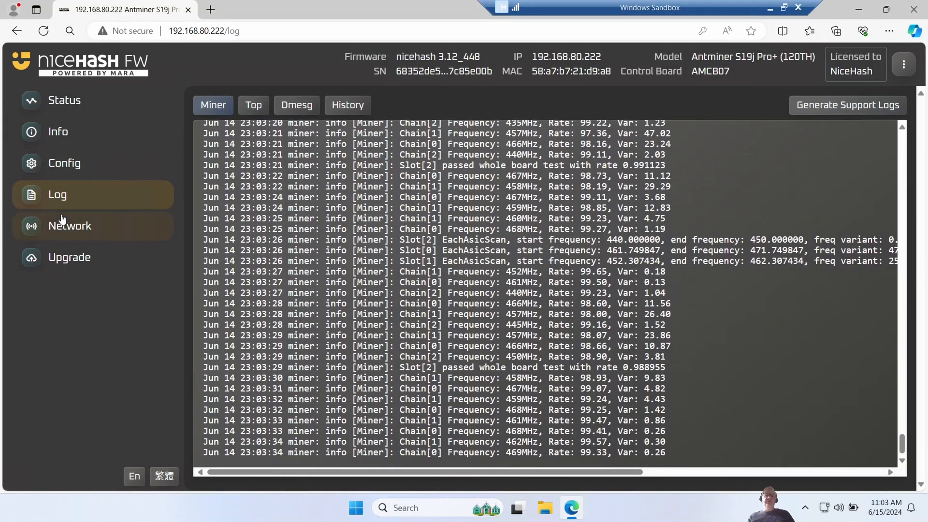
# Step: Browse the Network, Upgrade and Info pages, then return to the Status overview showing the miner Mining
pyautogui.click(69, 225)
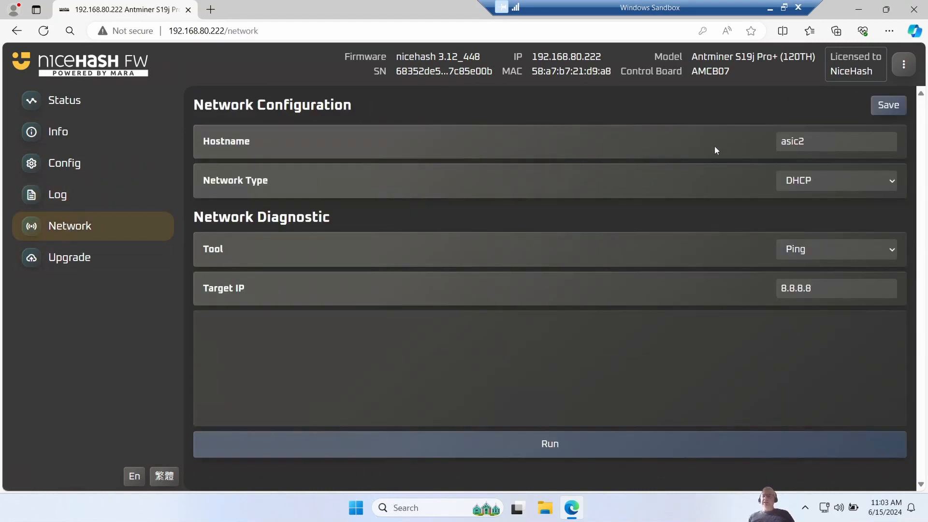
pyautogui.moveTo(791, 243)
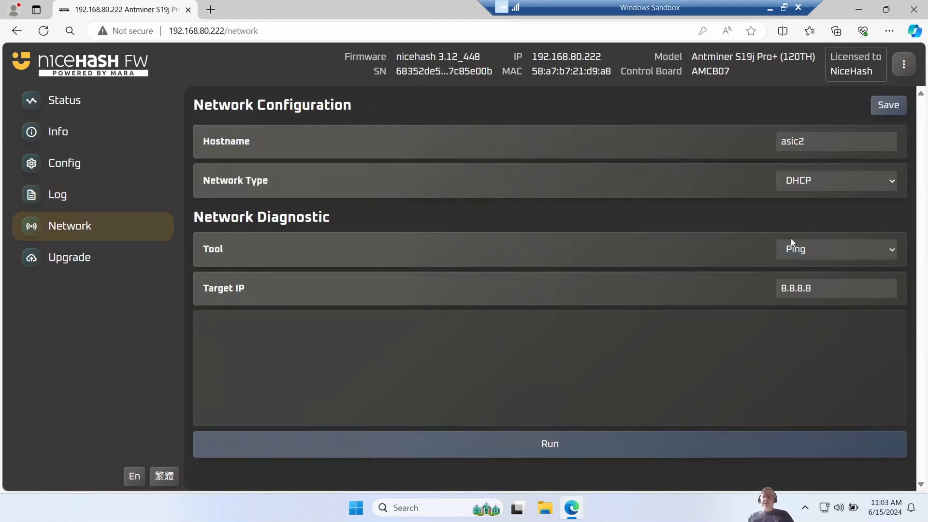
pyautogui.moveTo(69, 256)
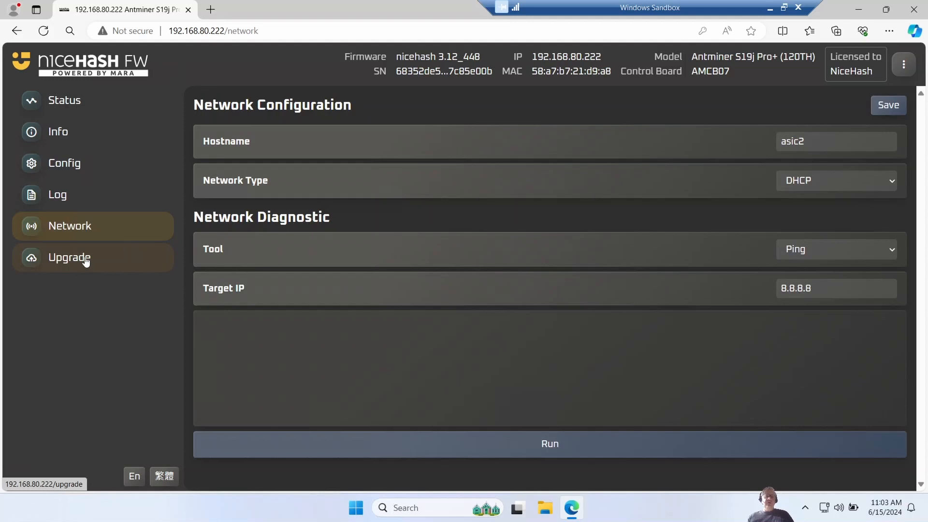
pyautogui.click(69, 257)
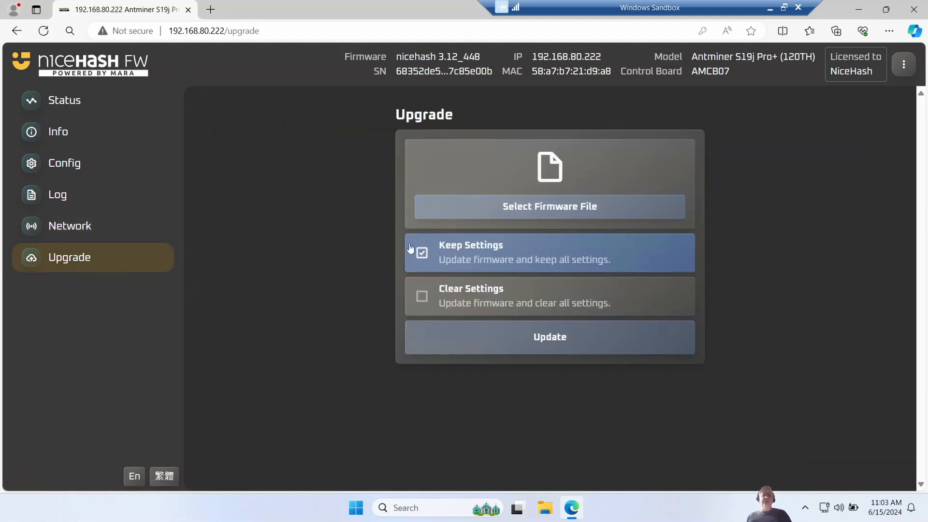
pyautogui.click(58, 132)
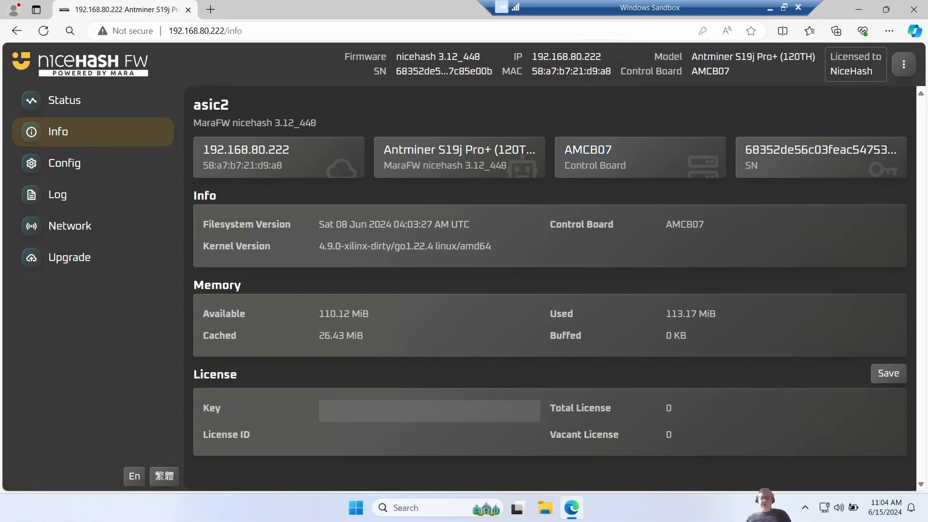
pyautogui.click(64, 100)
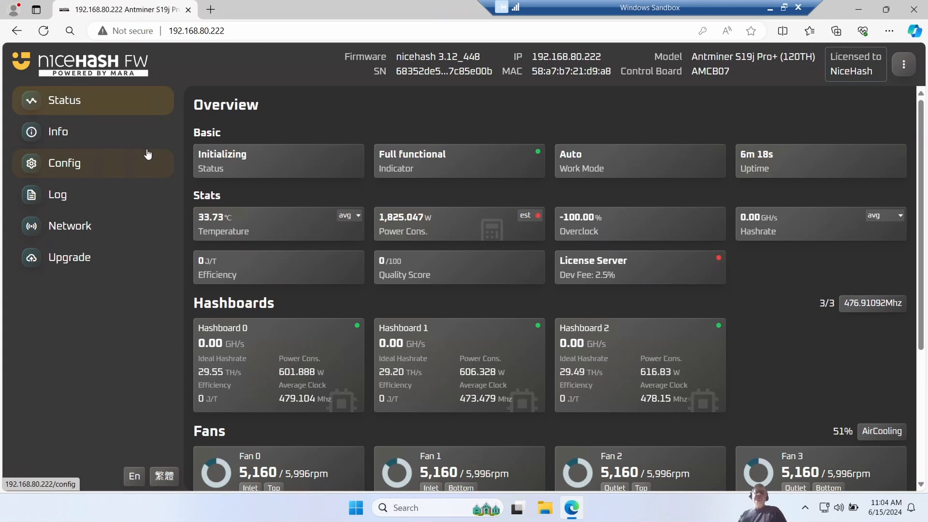
pyautogui.moveTo(225, 343)
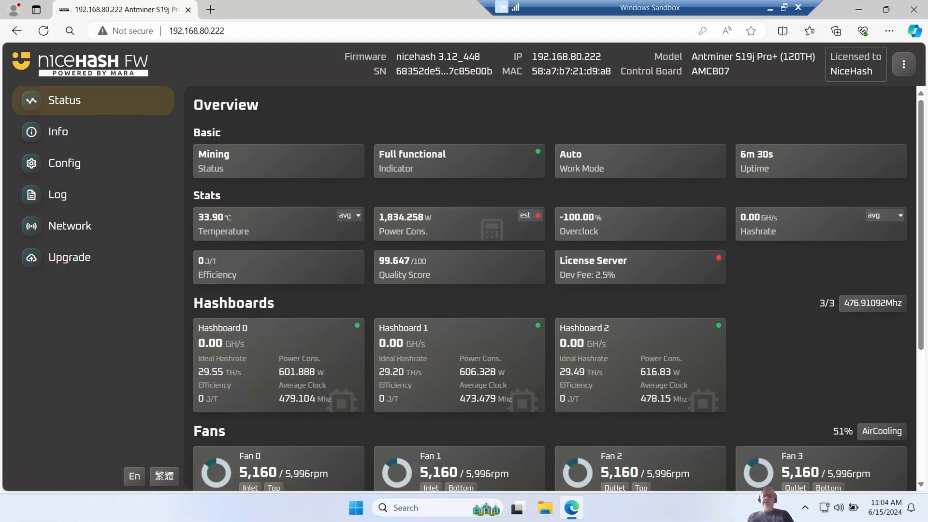
pyautogui.moveTo(775, 171)
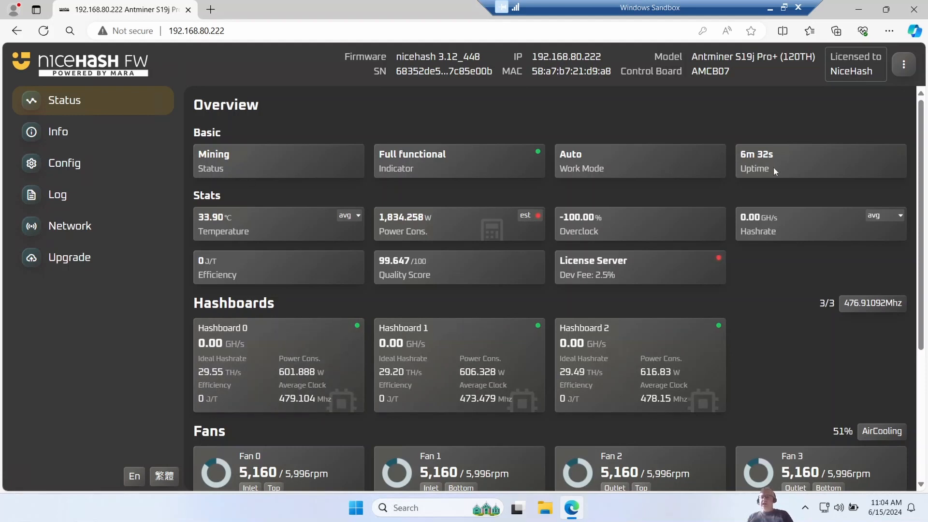
pyautogui.moveTo(313, 296)
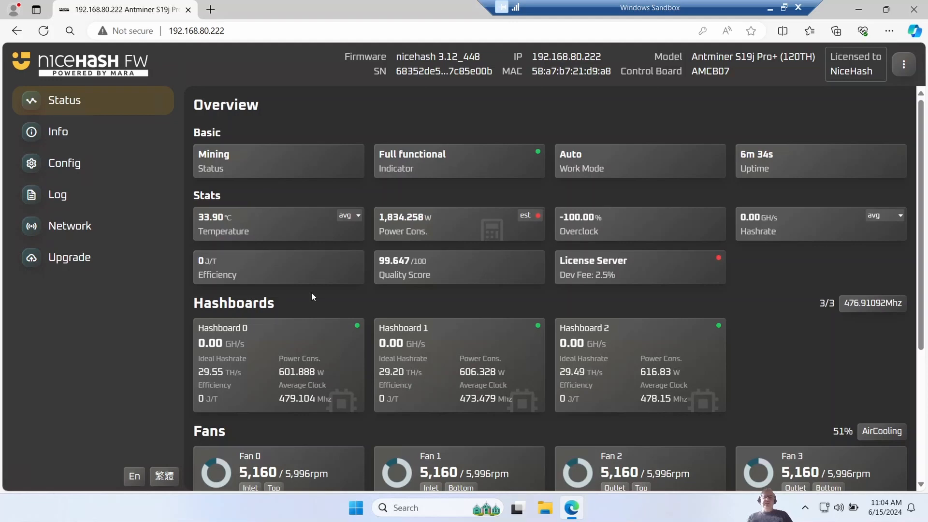
pyautogui.scroll(-3)
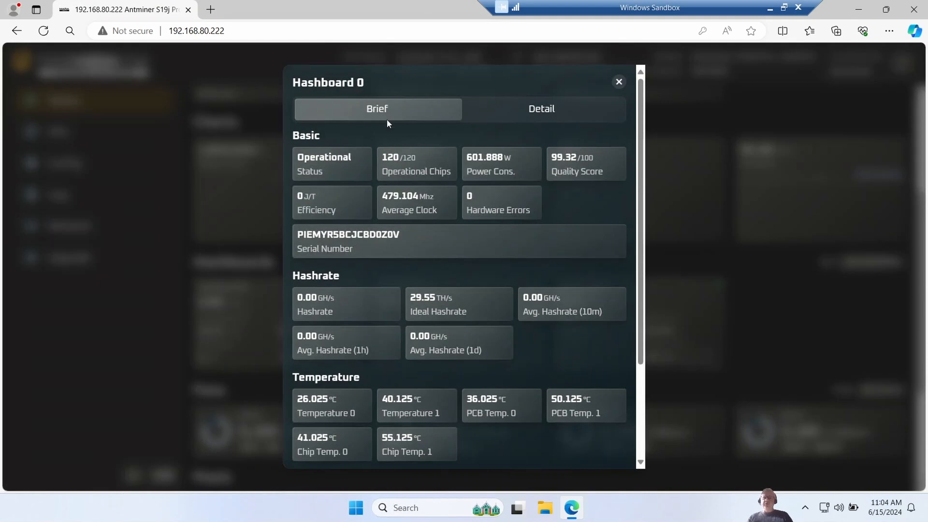
pyautogui.moveTo(374, 228)
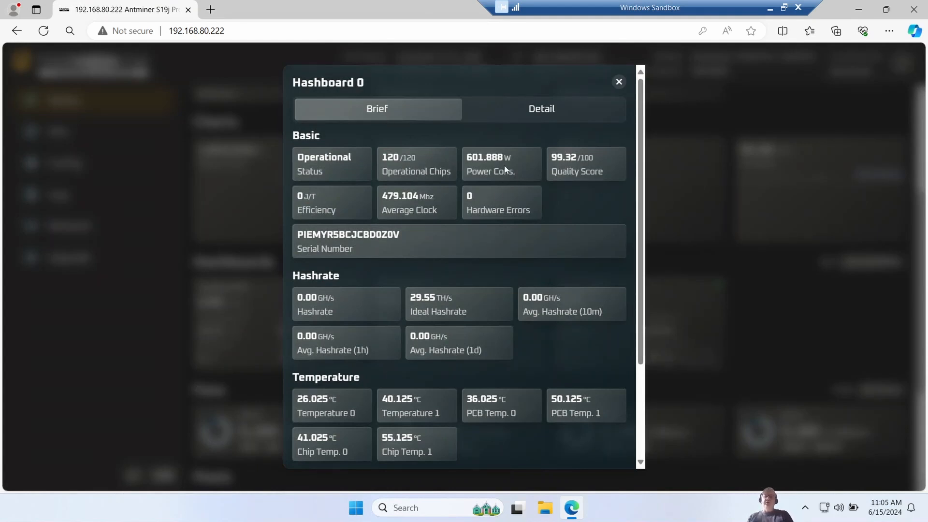
pyautogui.click(541, 109)
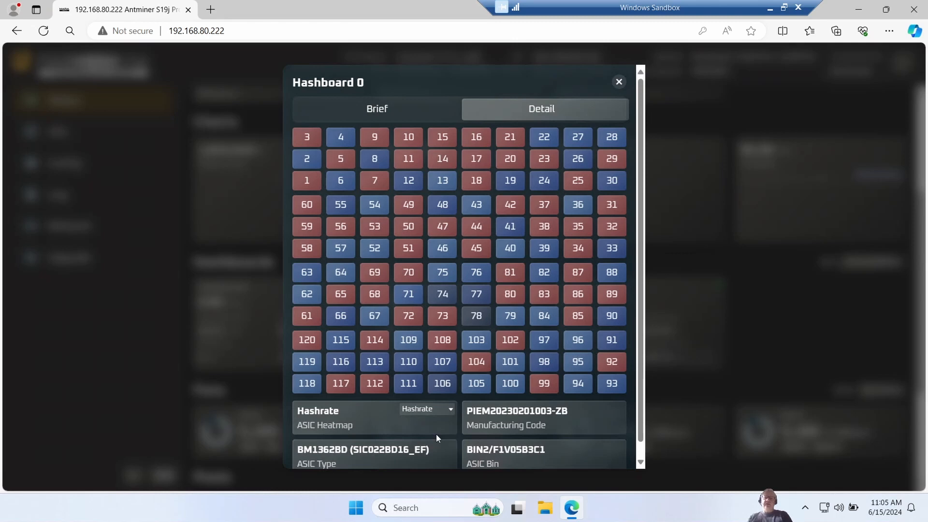
pyautogui.click(426, 410)
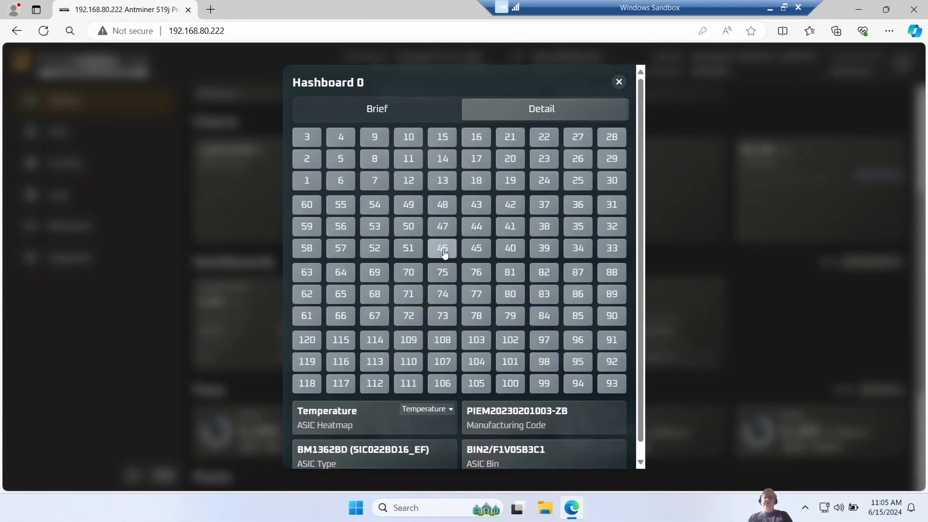
pyautogui.click(441, 248)
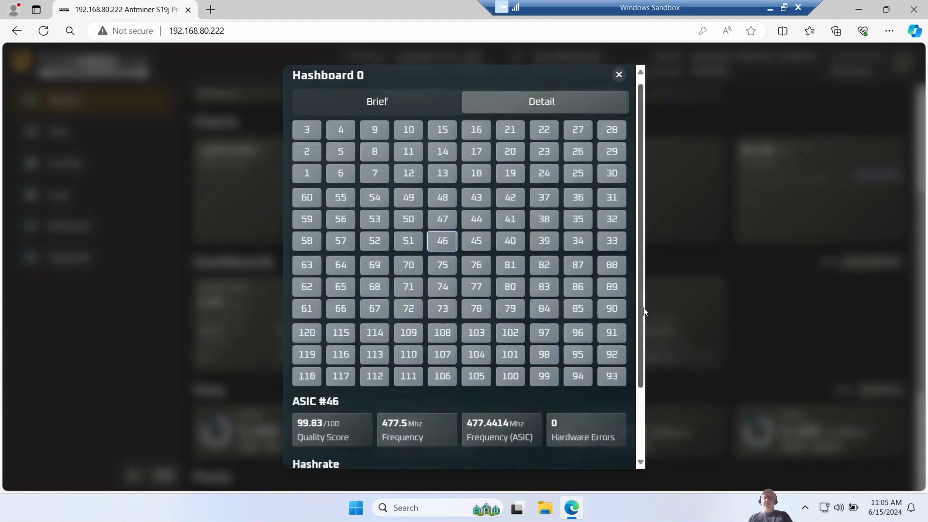
pyautogui.click(619, 74)
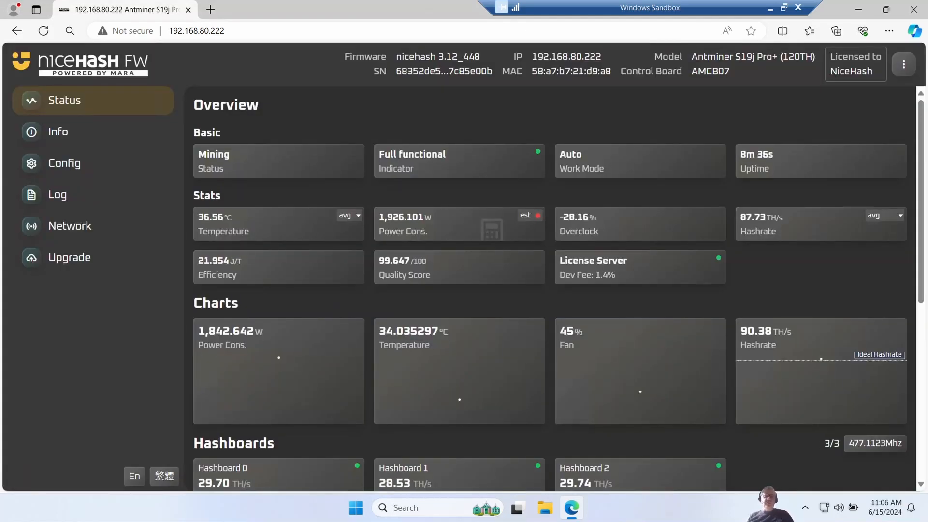
pyautogui.scroll(-3)
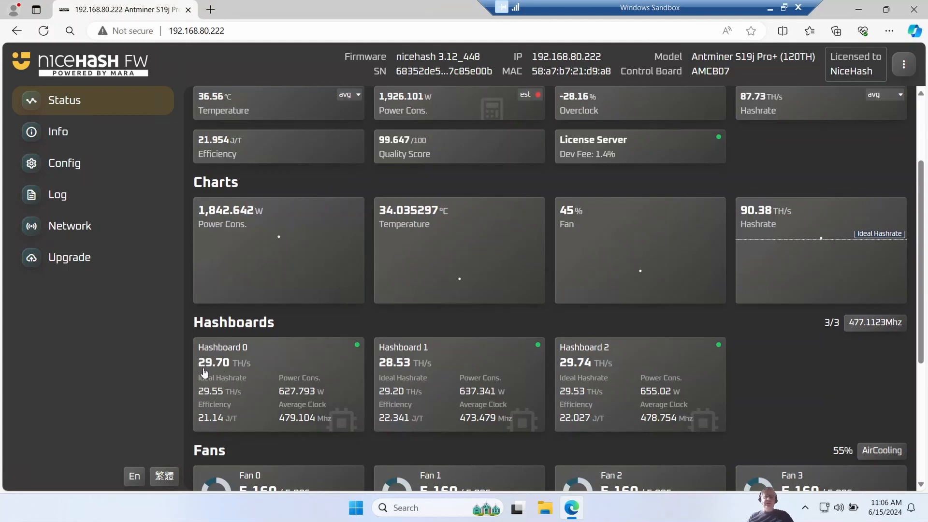
pyautogui.moveTo(349, 356)
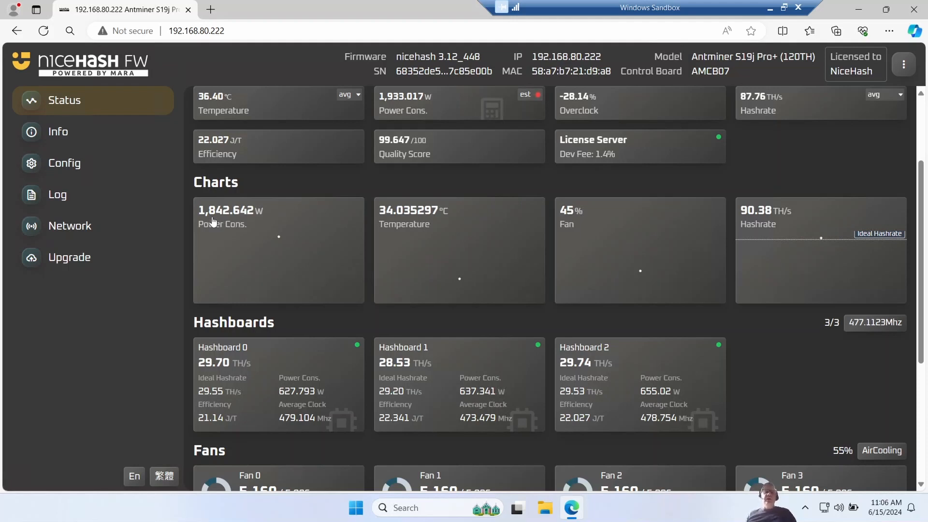
pyautogui.moveTo(232, 217)
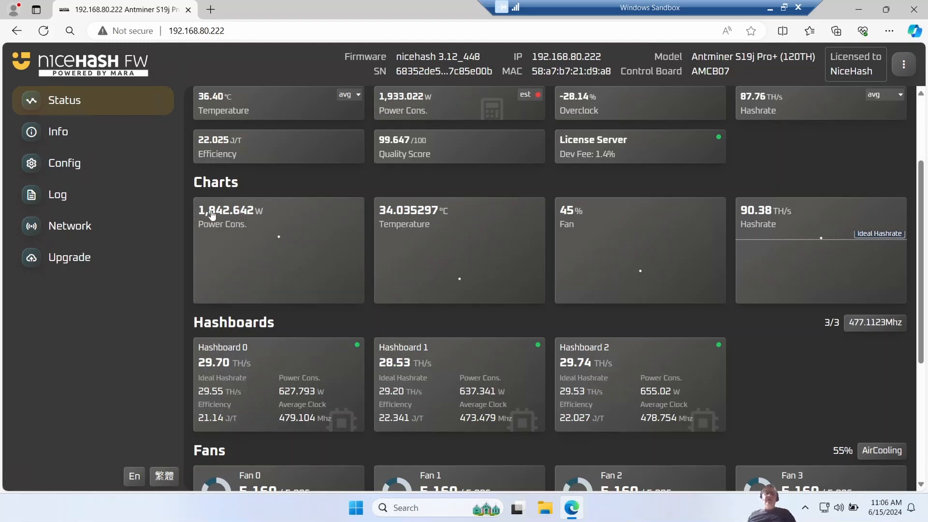
pyautogui.moveTo(232, 211)
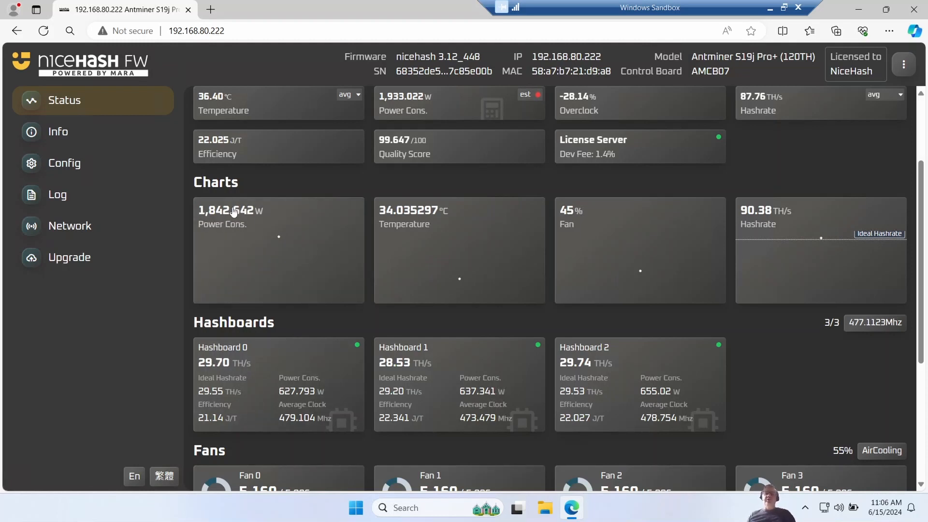
pyautogui.moveTo(369, 226)
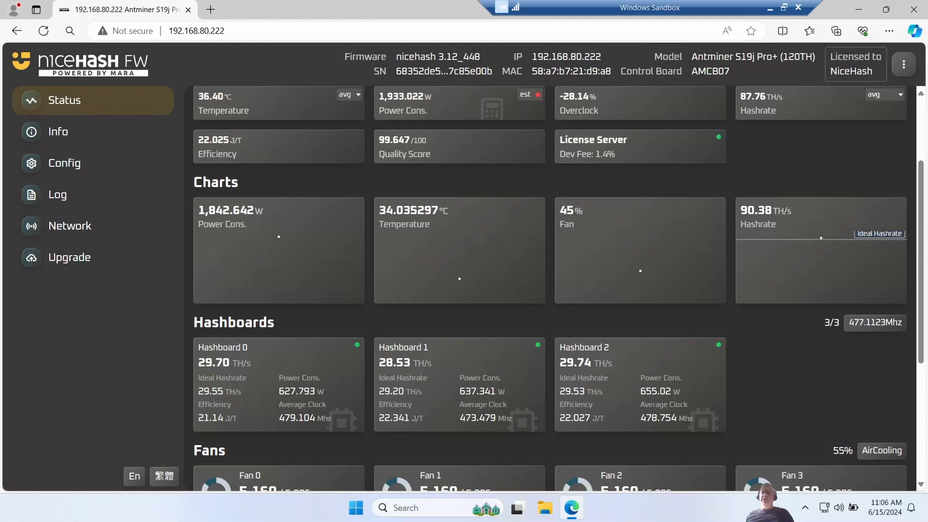
pyautogui.doubleClick(604, 153)
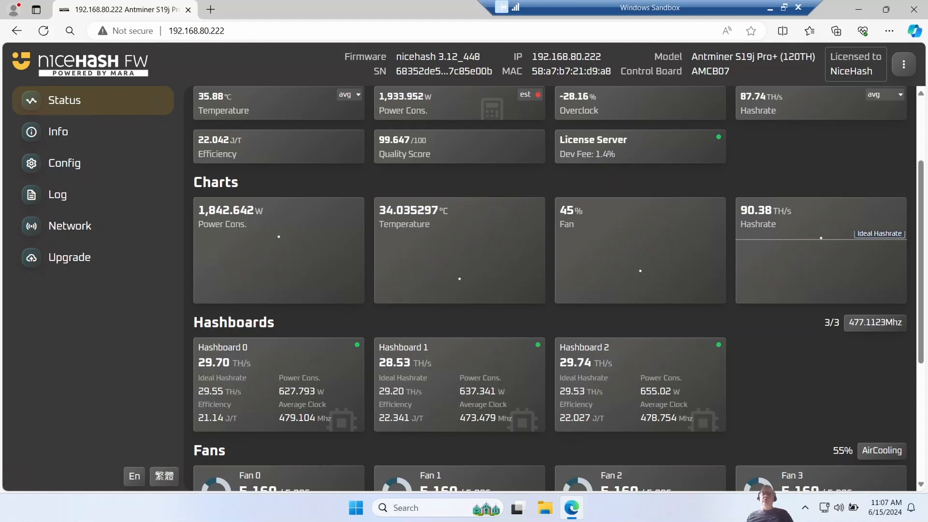
pyautogui.scroll(3)
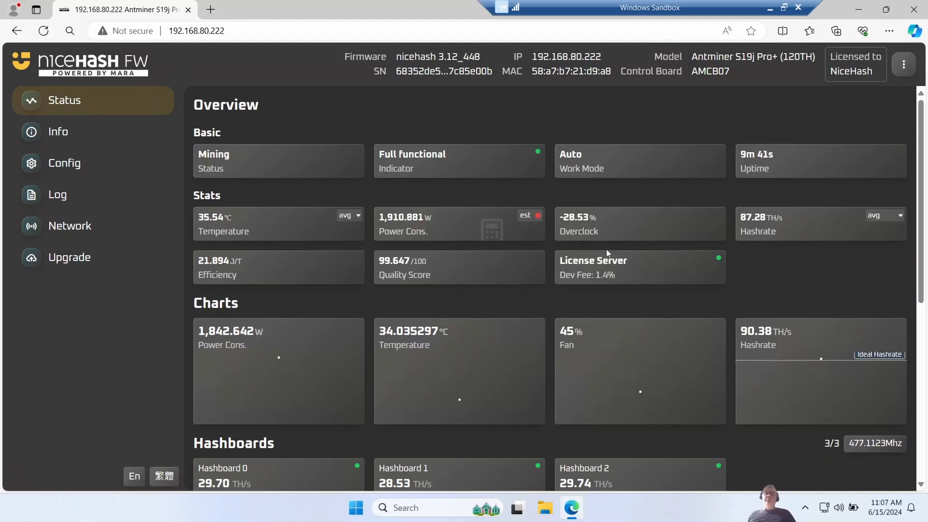
pyautogui.moveTo(446, 301)
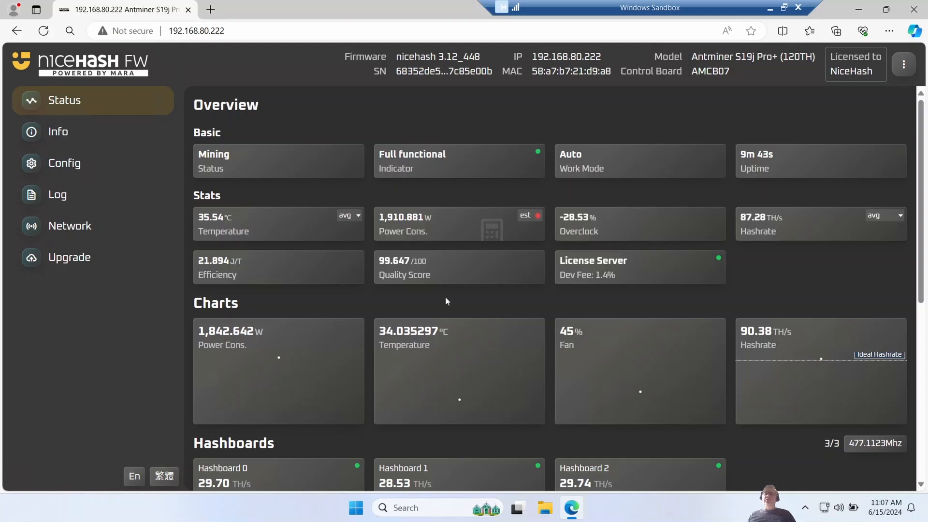
pyautogui.moveTo(439, 320)
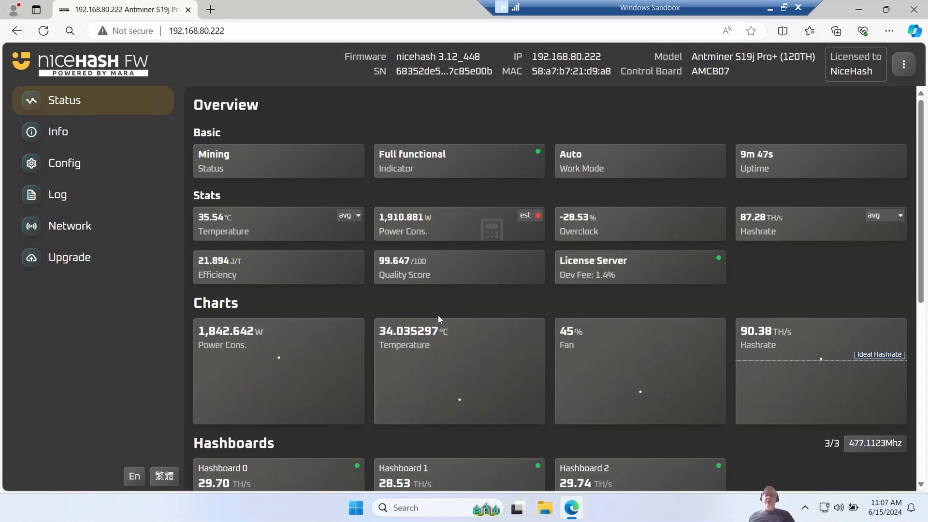
pyautogui.moveTo(482, 258)
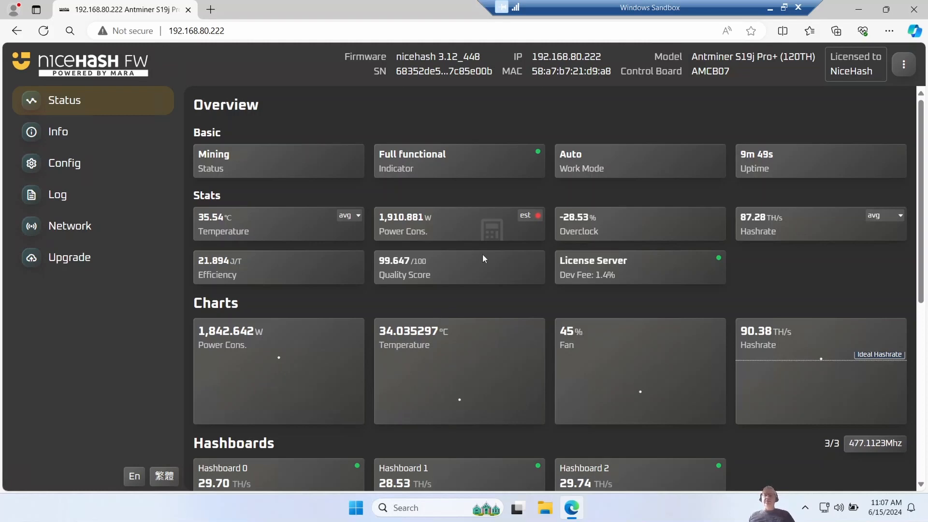
pyautogui.click(543, 506)
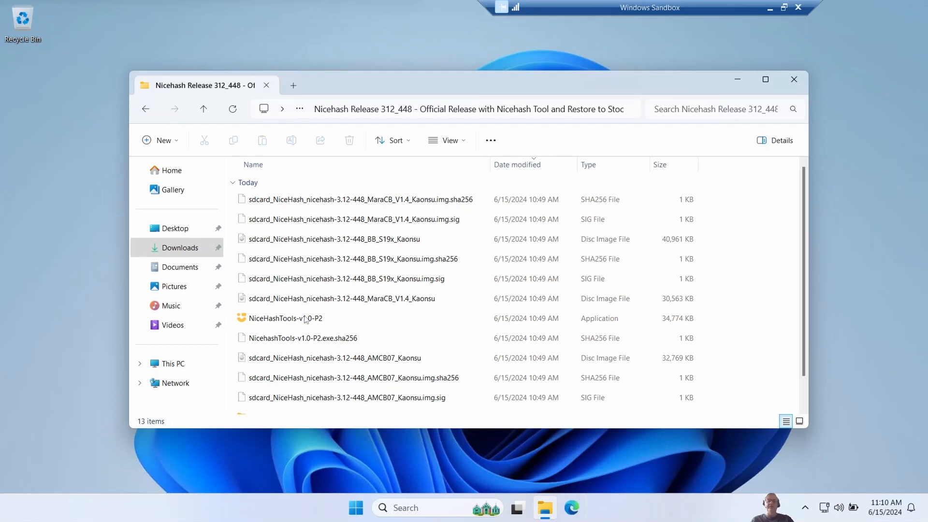
pyautogui.moveTo(303, 322)
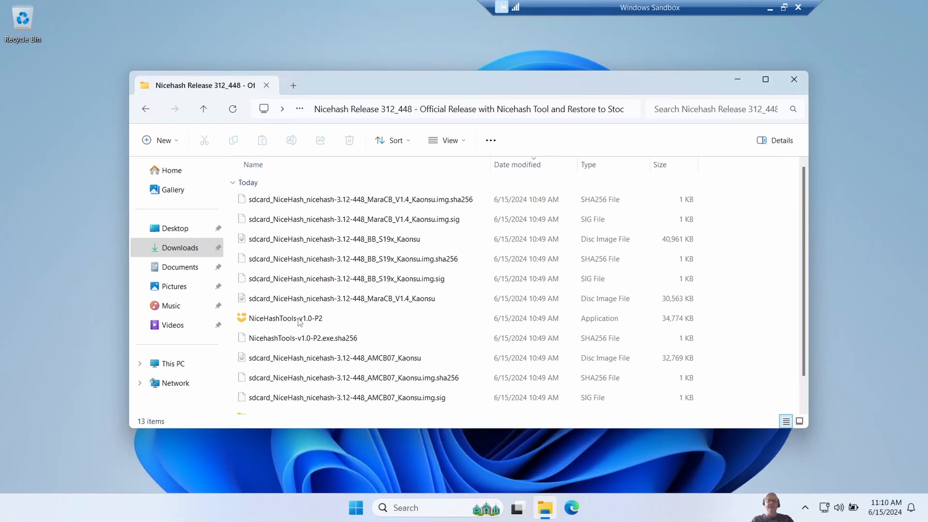
# Step: Launch NiceHashTools-v1.0-P2 from the Downloads release folder
pyautogui.click(285, 318)
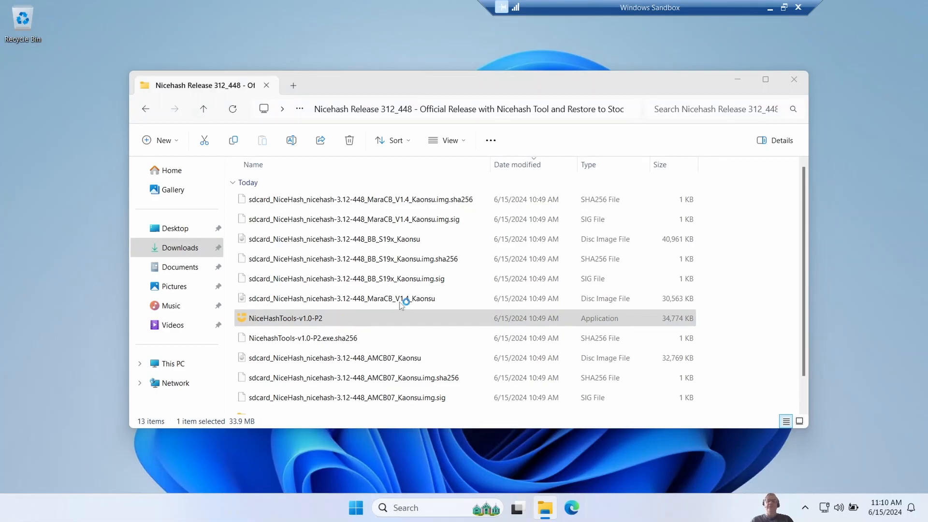
pyautogui.doubleClick(285, 318)
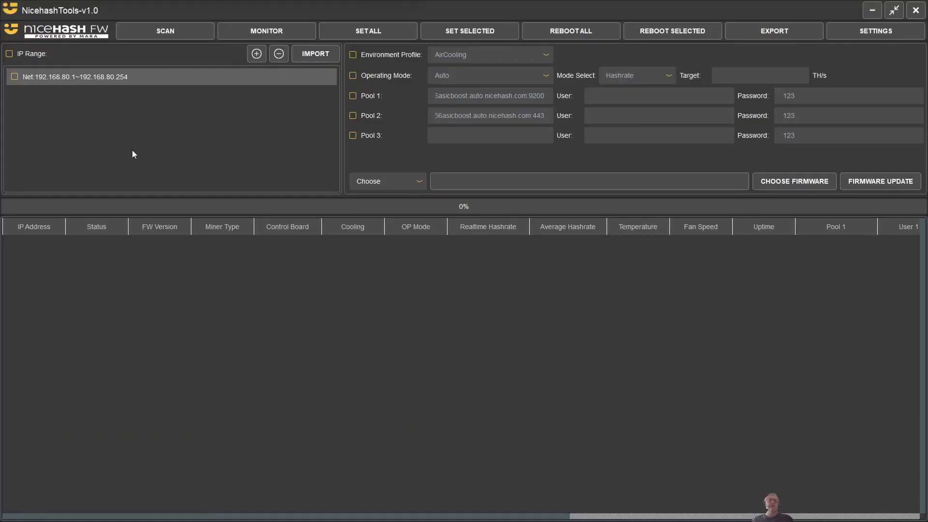
# Step: Set the scan range to the single IP 192.168.80.222 and scan it, finding one Antminer S19 Pro
pyautogui.doubleClick(74, 76)
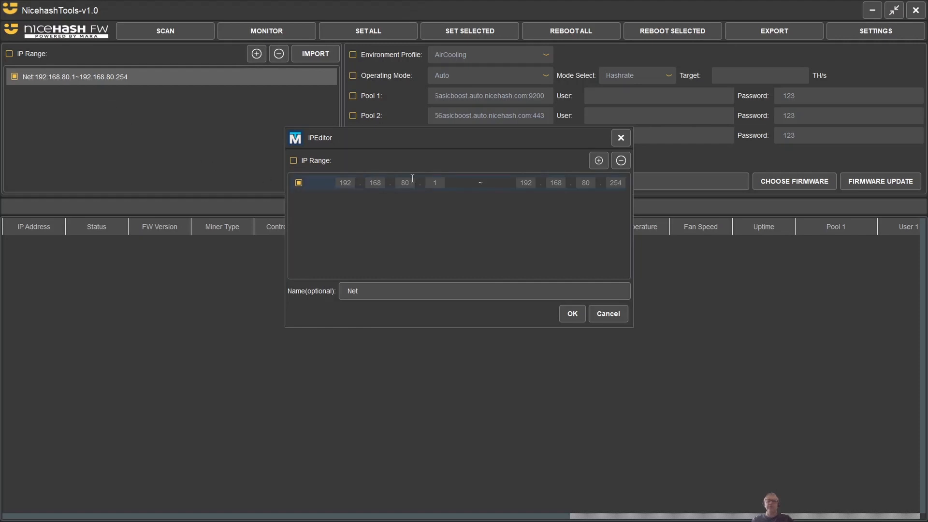
pyautogui.write('222')
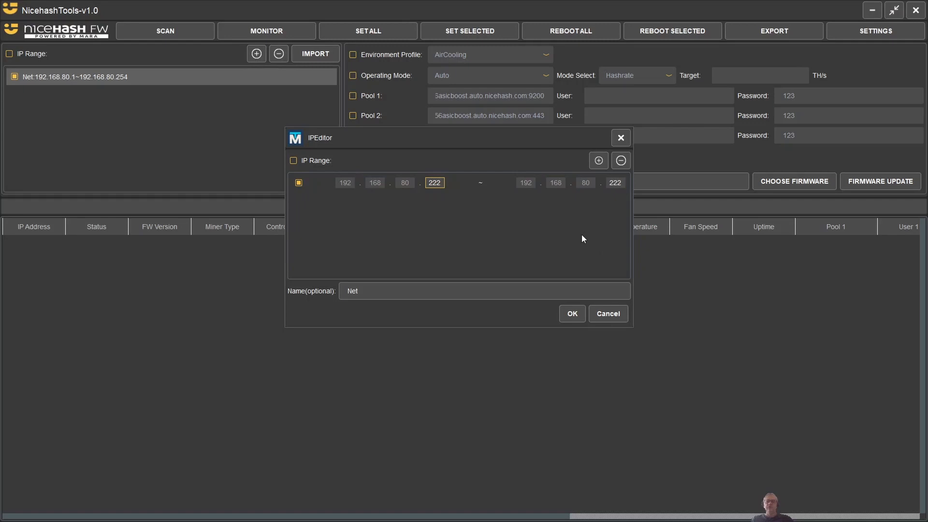
pyautogui.click(570, 313)
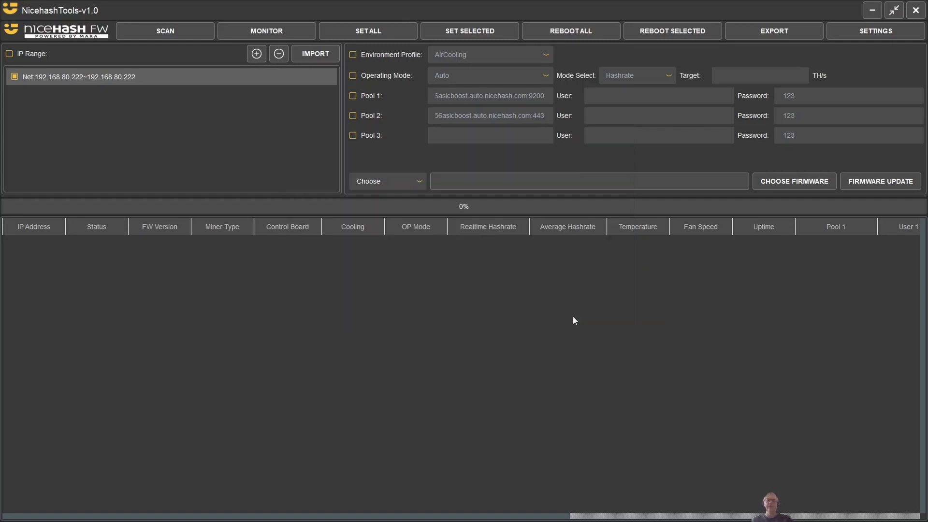
pyautogui.click(164, 30)
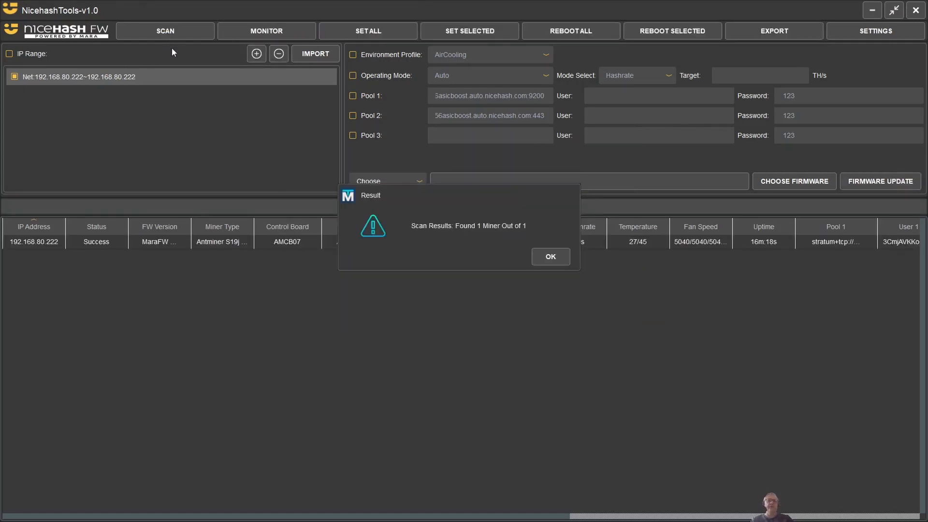
pyautogui.click(387, 180)
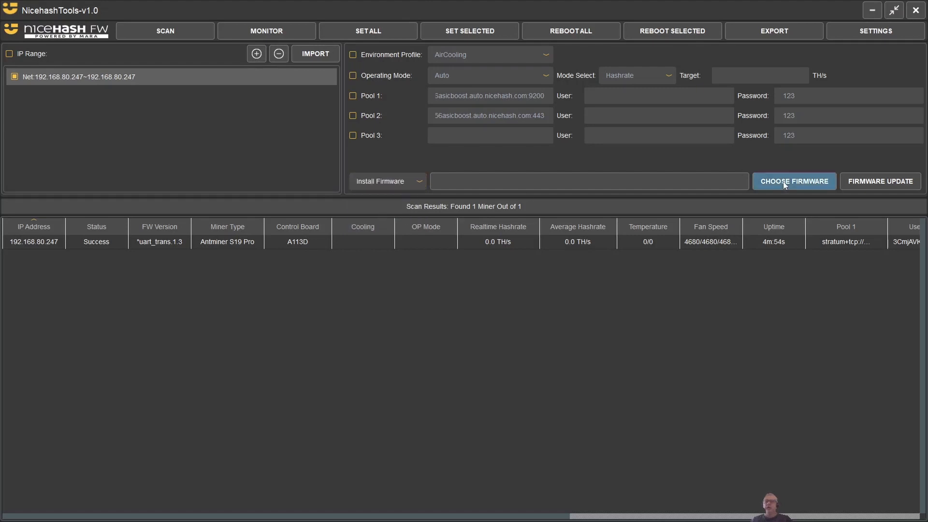
# Step: Choose NiceHashFW-3.12-448_Install_Update_Restore.zip and run Firmware Update on all detected miners
pyautogui.click(793, 181)
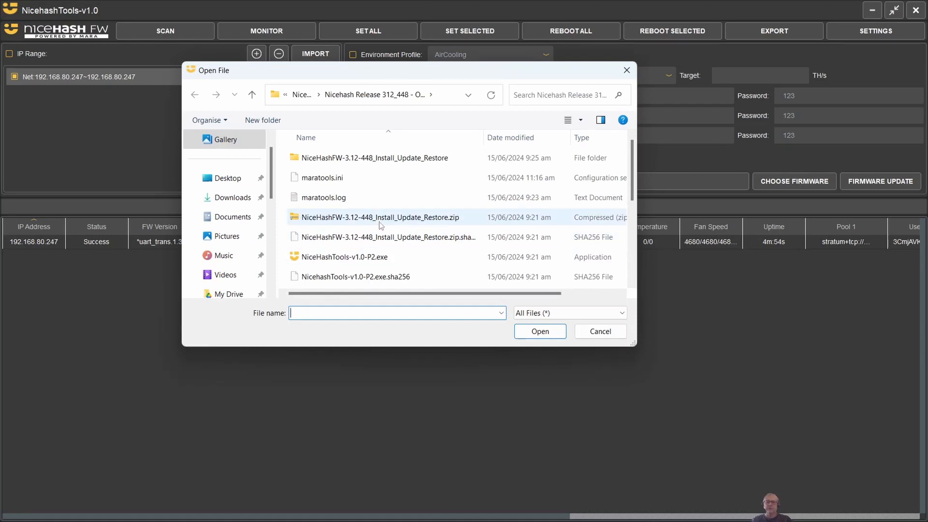
pyautogui.moveTo(403, 217)
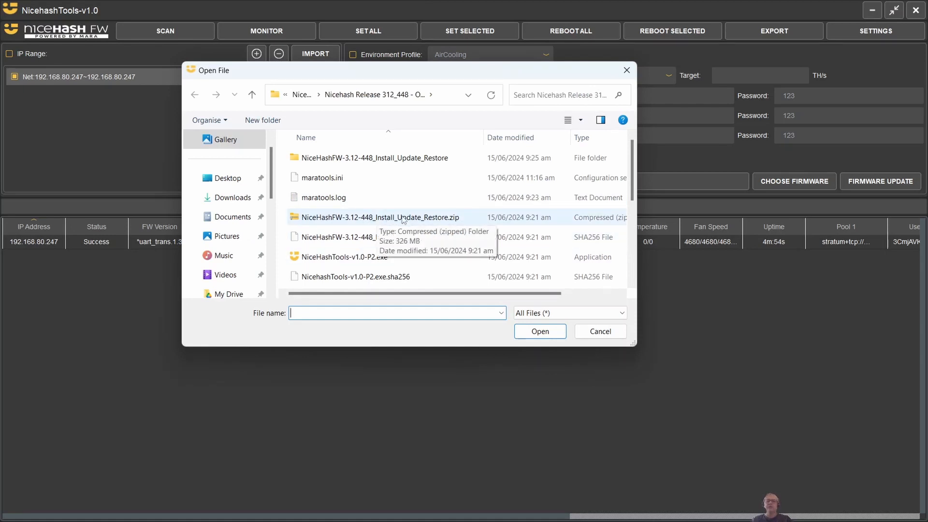
pyautogui.click(539, 331)
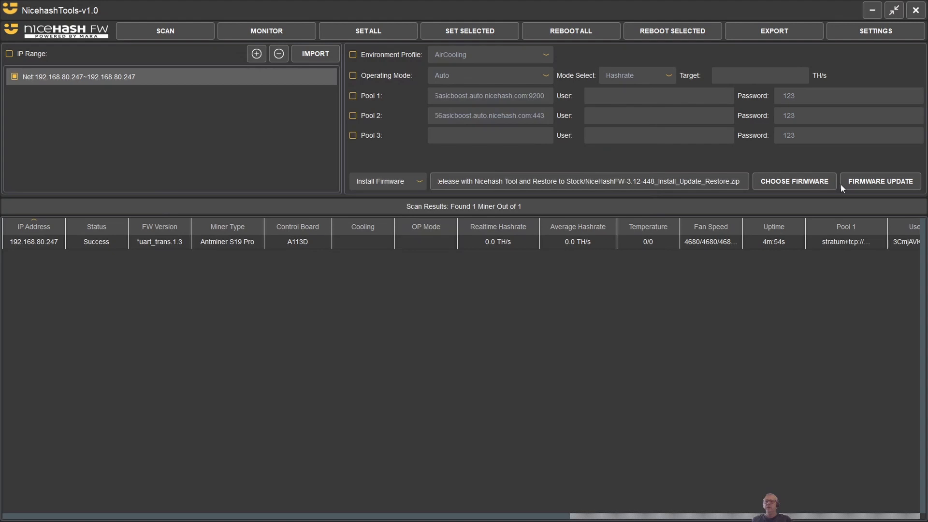
pyautogui.moveTo(870, 184)
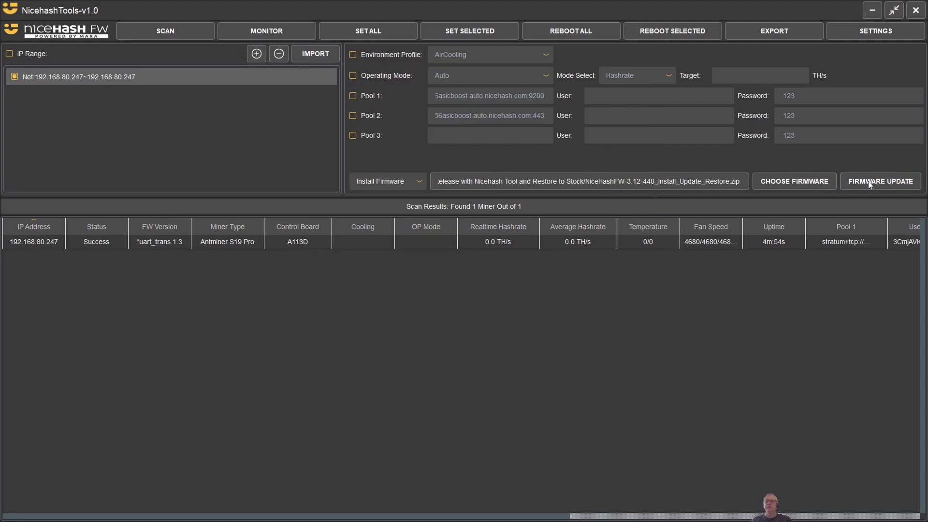
pyautogui.click(880, 181)
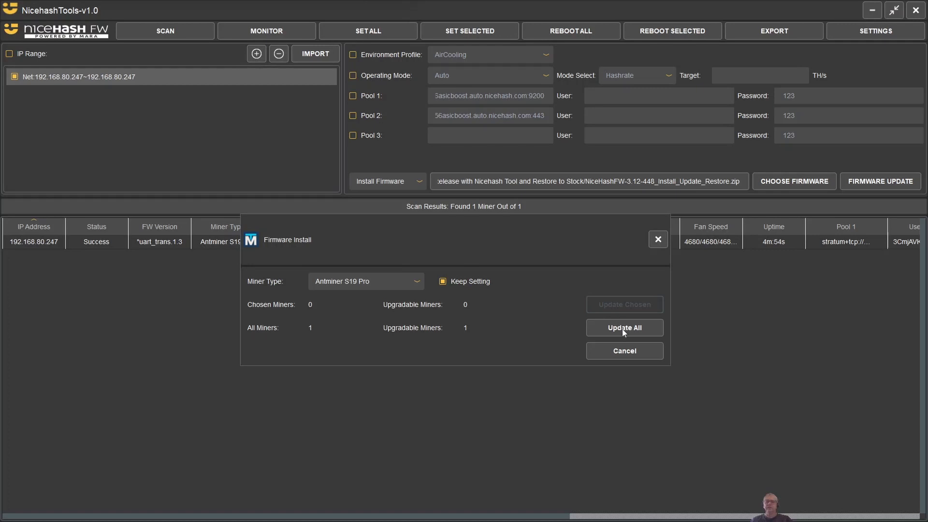
pyautogui.click(624, 327)
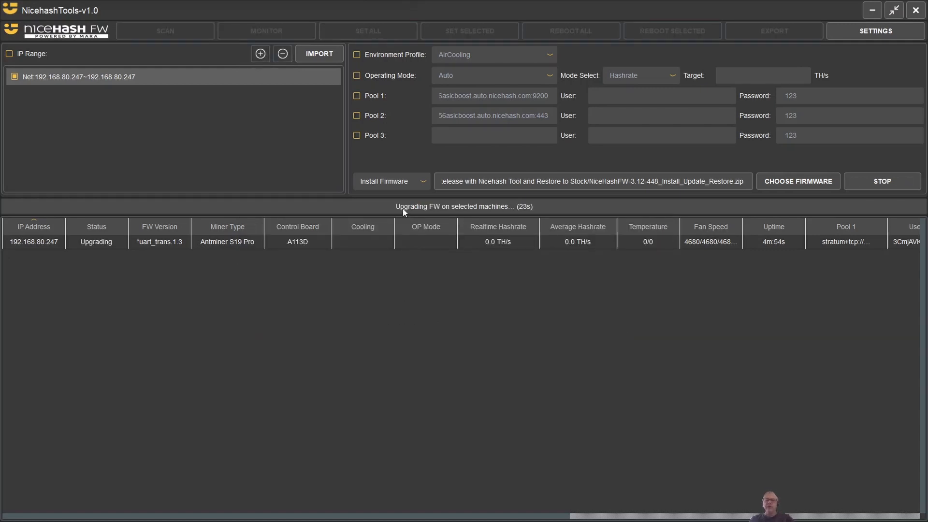
pyautogui.moveTo(496, 211)
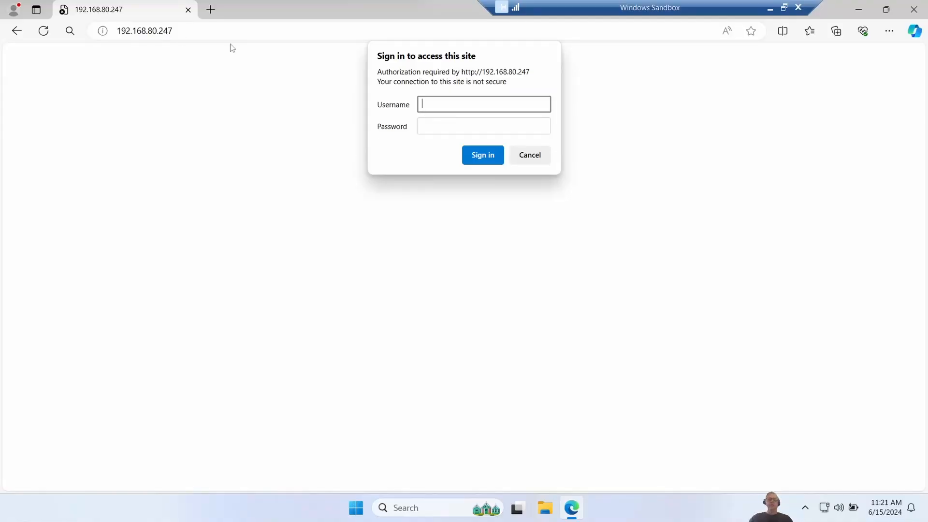
# Step: Sign in to the miner at 192.168.80.247 as root and dismiss Edge's save-password offer
pyautogui.write('r')
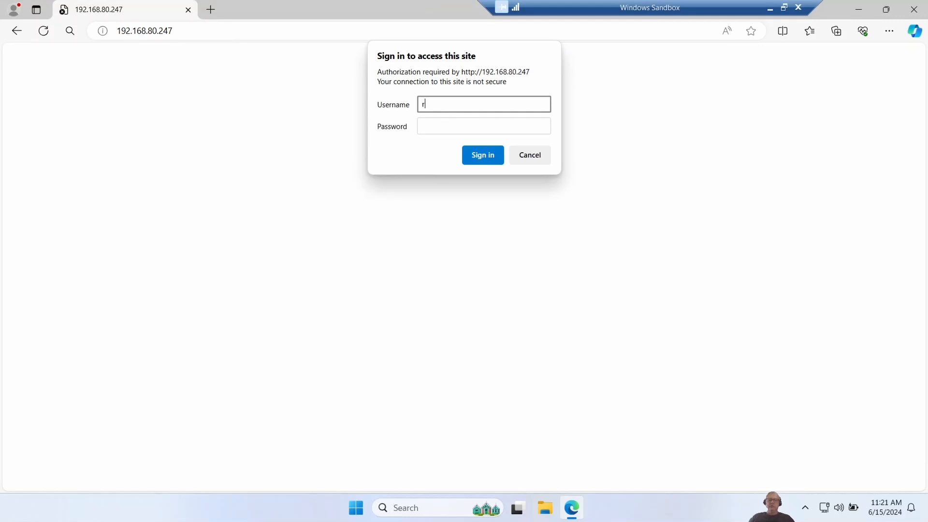
pyautogui.write('root')
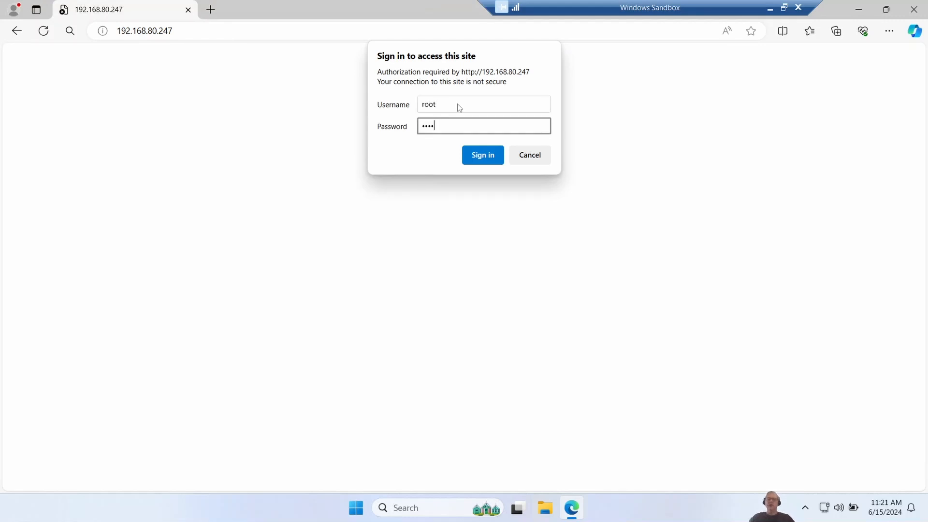
pyautogui.click(482, 155)
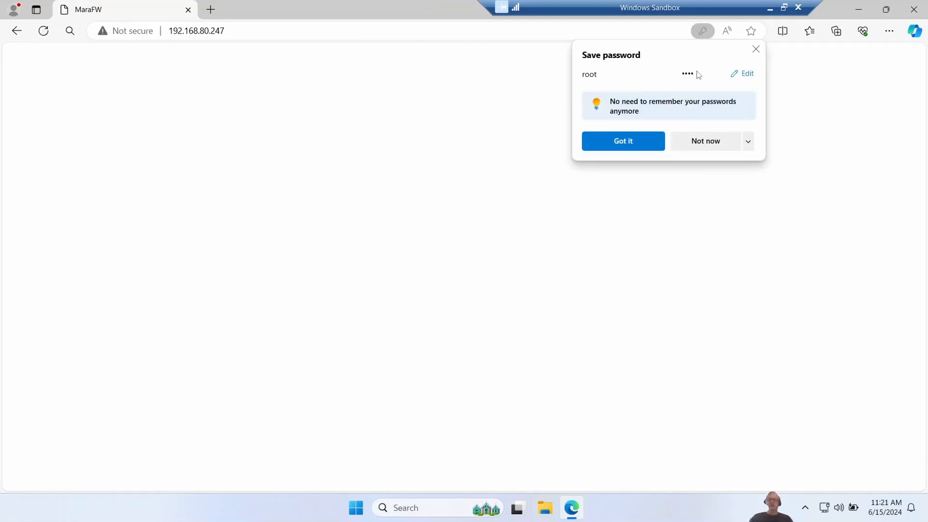
pyautogui.click(622, 141)
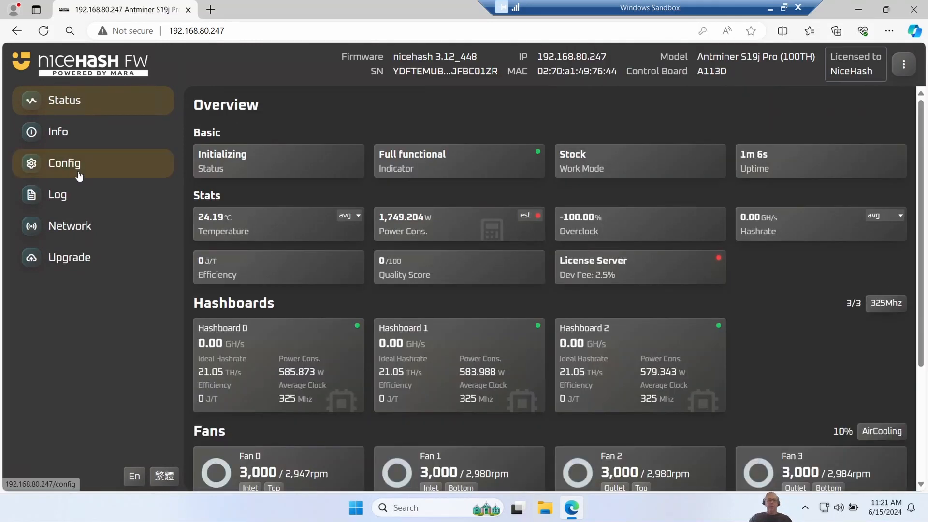
# Step: On the Config page, replace the Pool 1 address with a new pool address
pyautogui.click(63, 163)
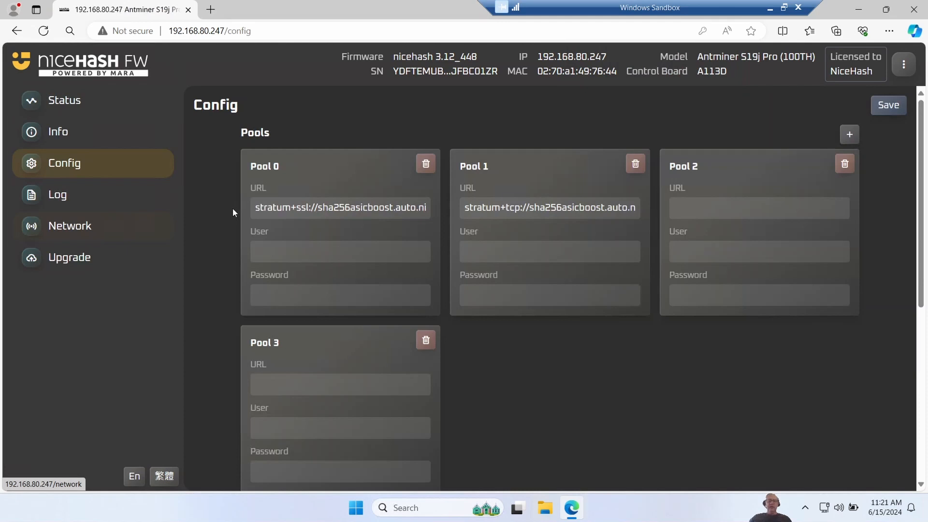
pyautogui.click(340, 208)
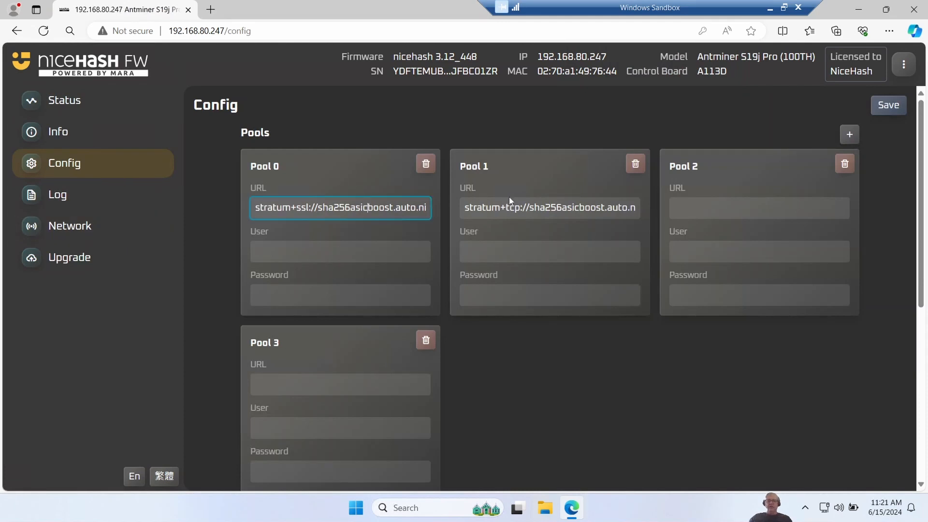
pyautogui.click(549, 207)
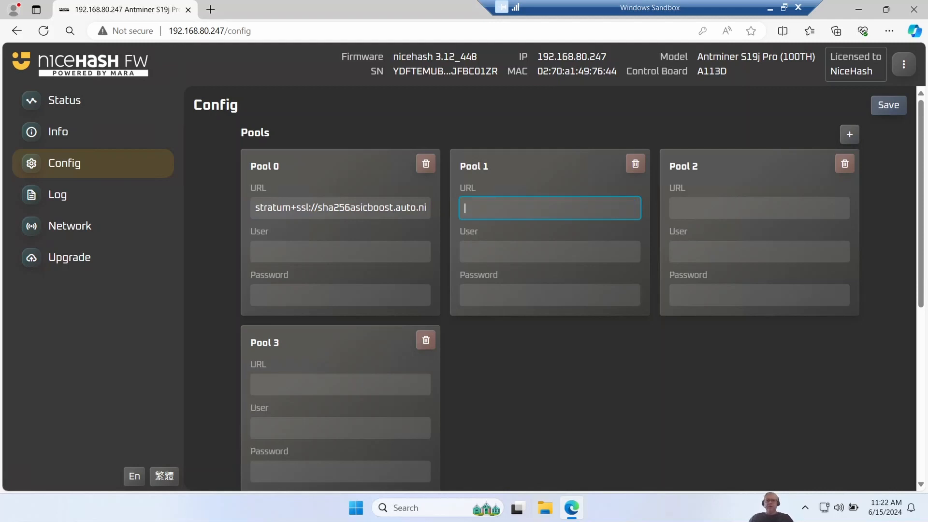
pyautogui.click(341, 208)
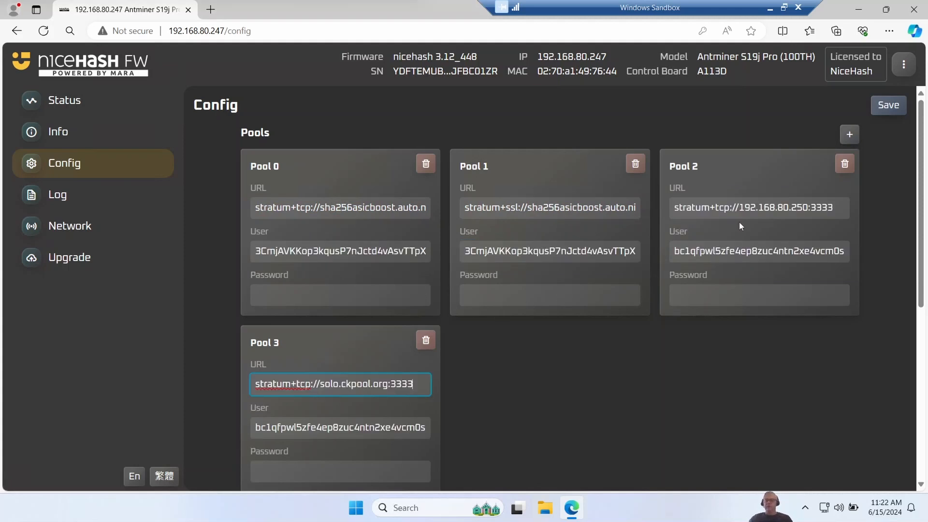
pyautogui.moveTo(909, 240)
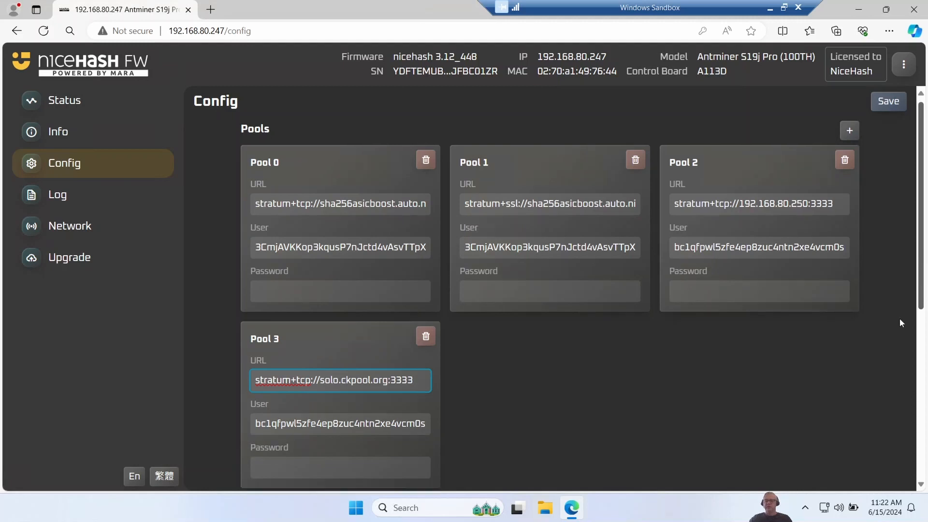
# Step: Set the operating mode to Automatic Tuning by hashrate target, targeting 85 TH/s
pyautogui.scroll(-3)
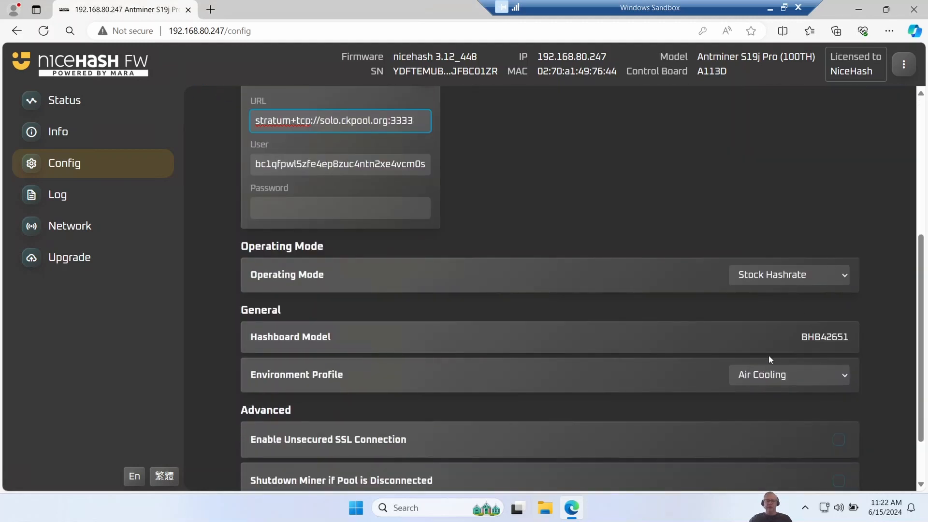
pyautogui.click(788, 274)
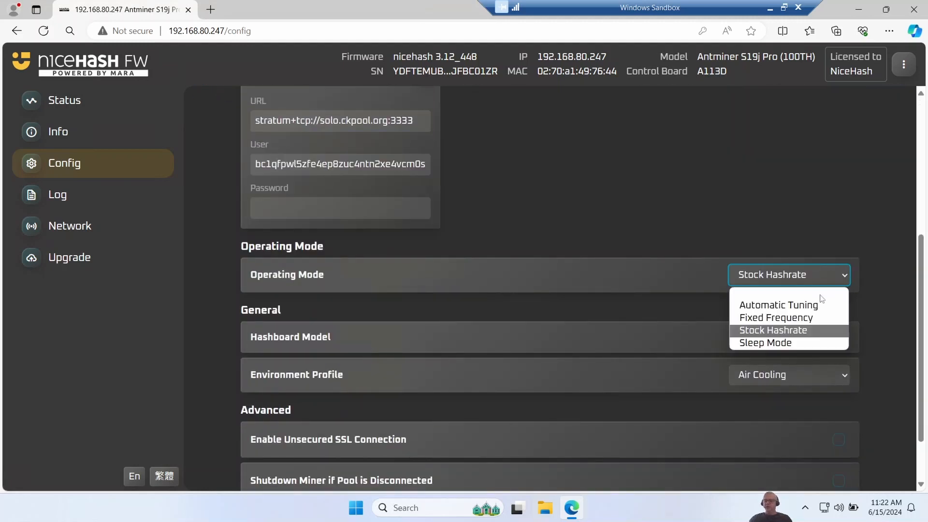
pyautogui.click(779, 304)
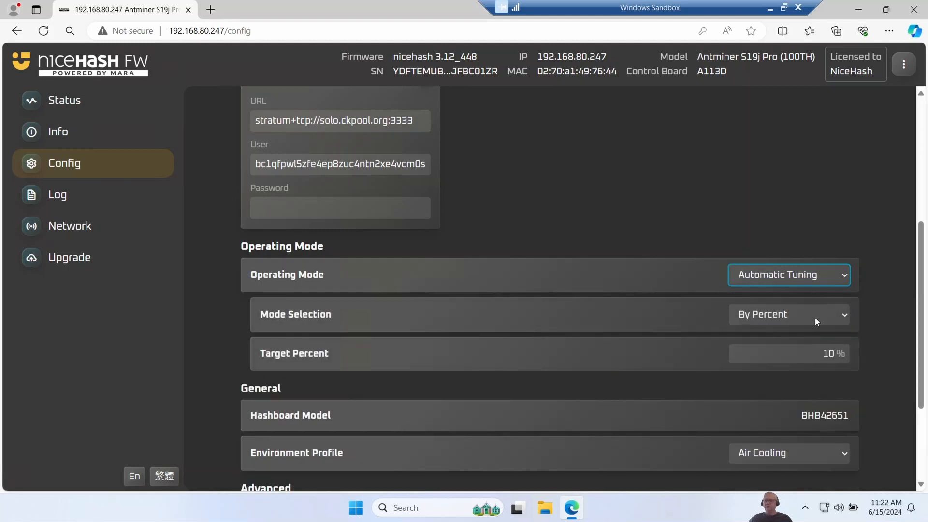
pyautogui.click(789, 314)
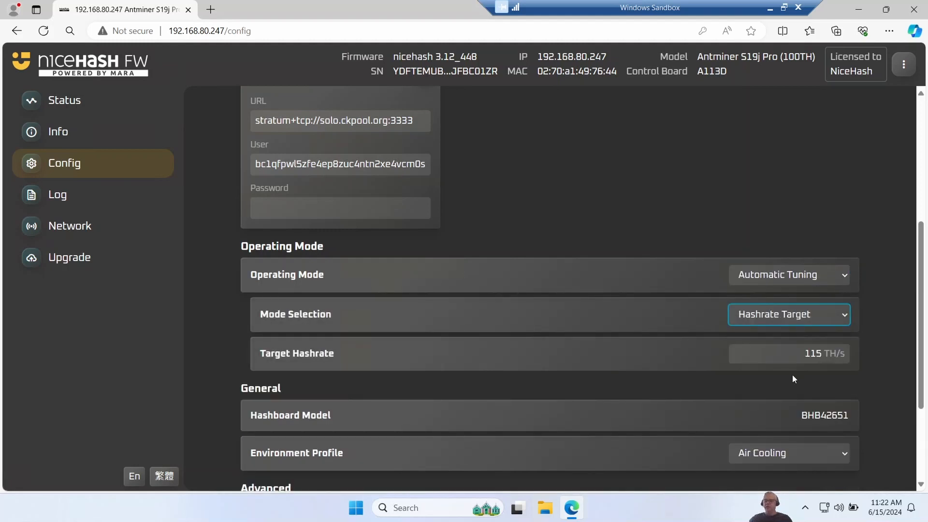
pyautogui.click(788, 353)
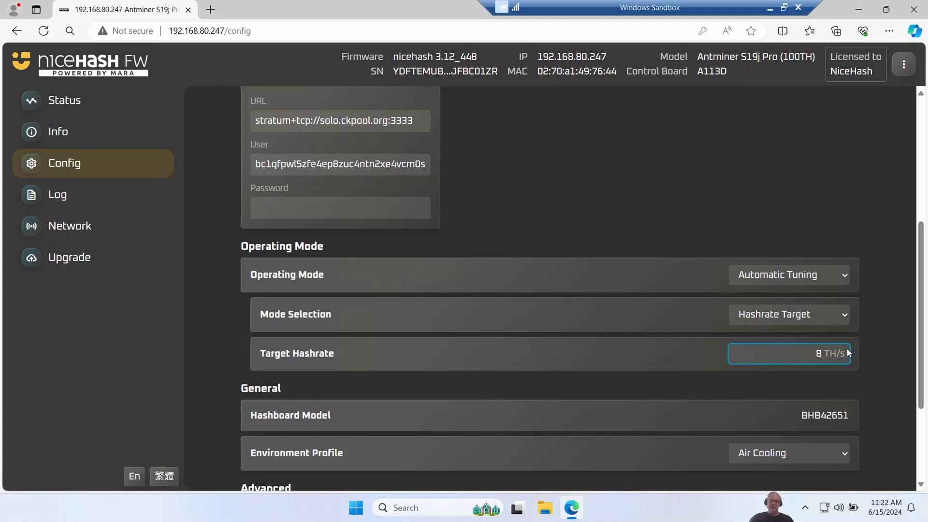
pyautogui.write('5')
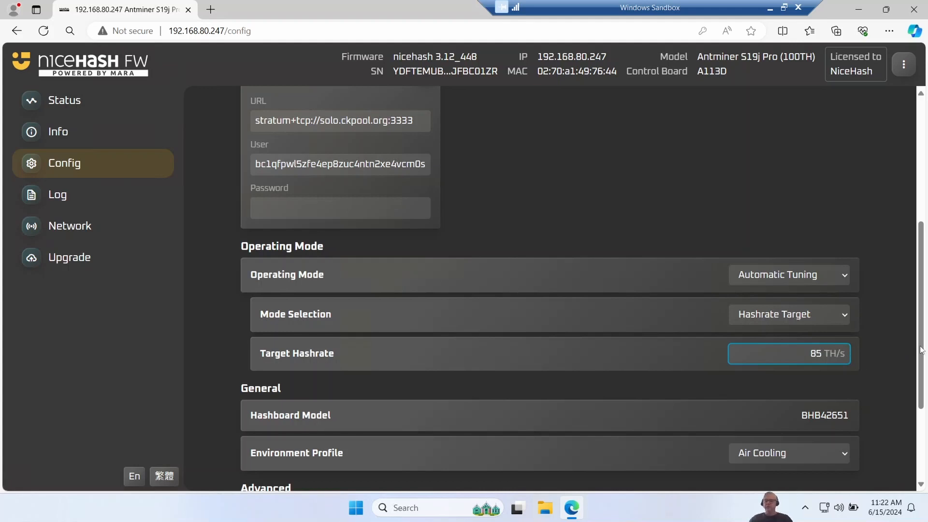
pyautogui.scroll(-3)
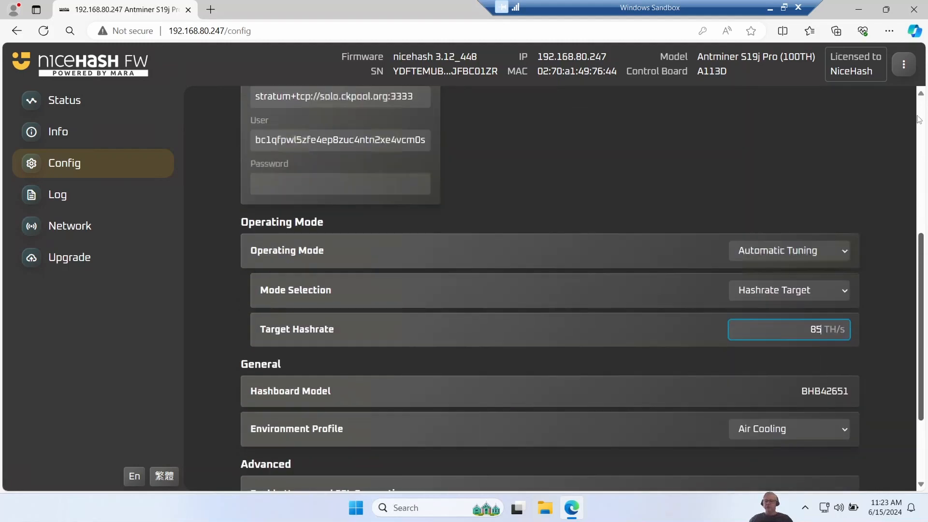
pyautogui.scroll(3)
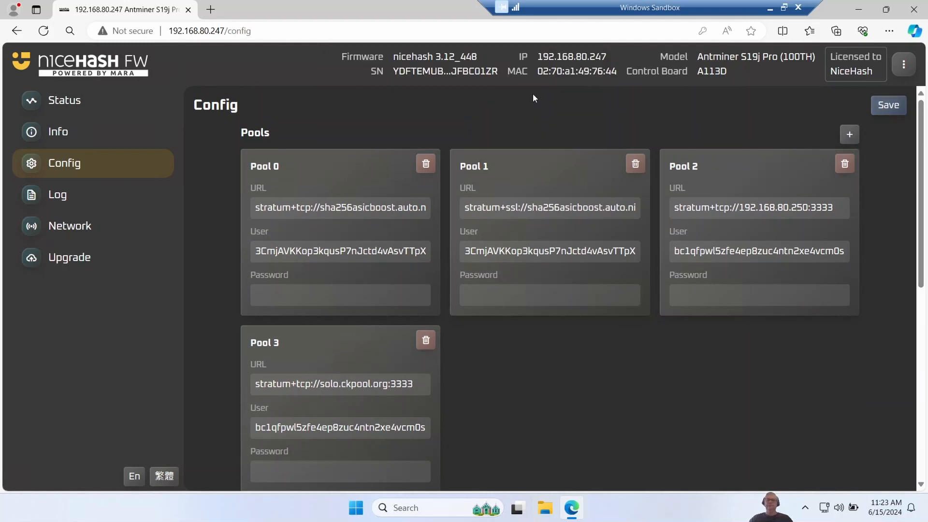
pyautogui.moveTo(20, 236)
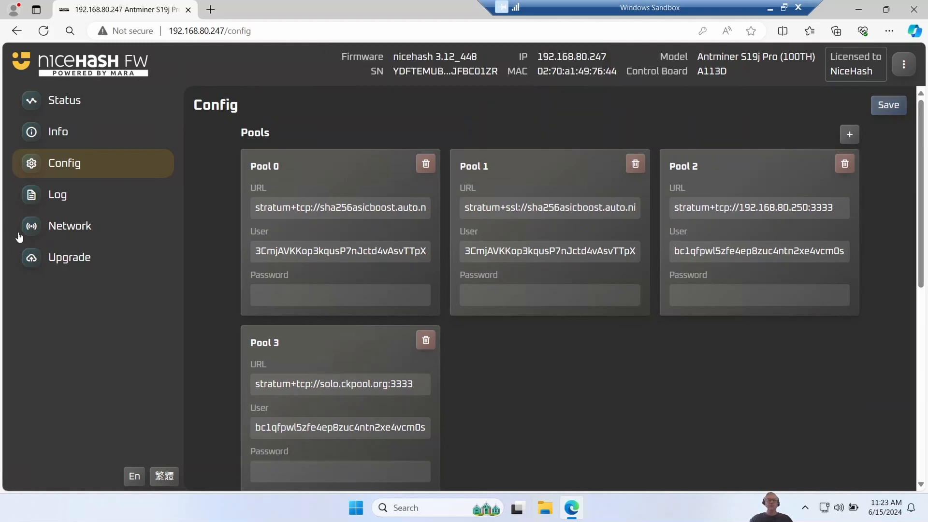
# Step: Review the Network, Log and Info pages, then return to the Status overview
pyautogui.click(70, 225)
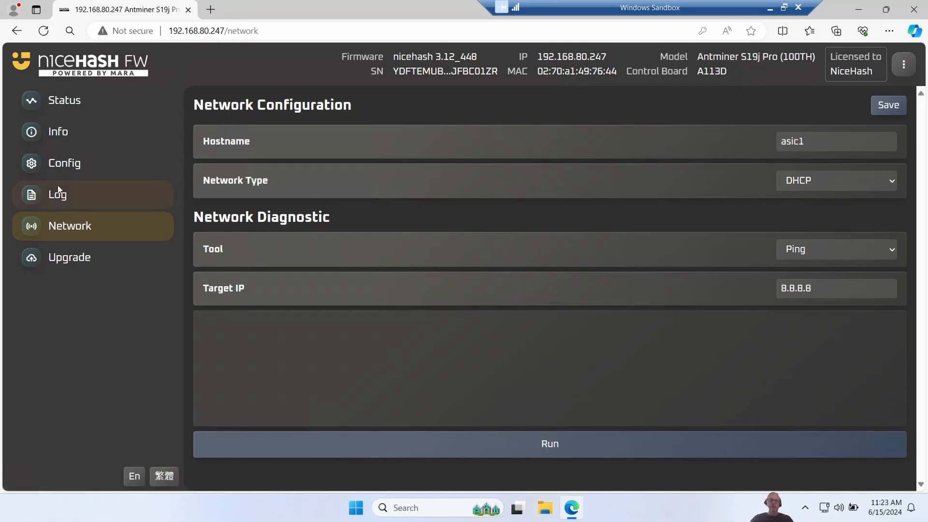
pyautogui.click(57, 195)
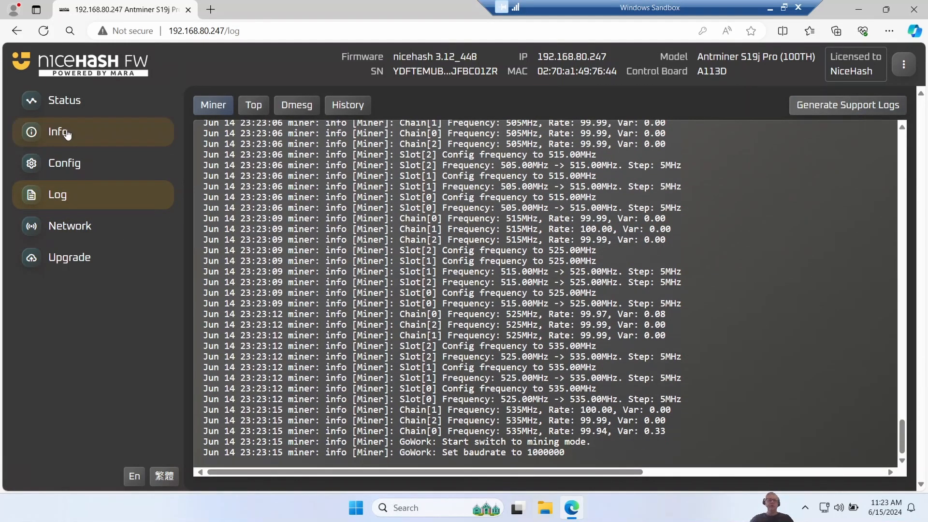
pyautogui.click(58, 131)
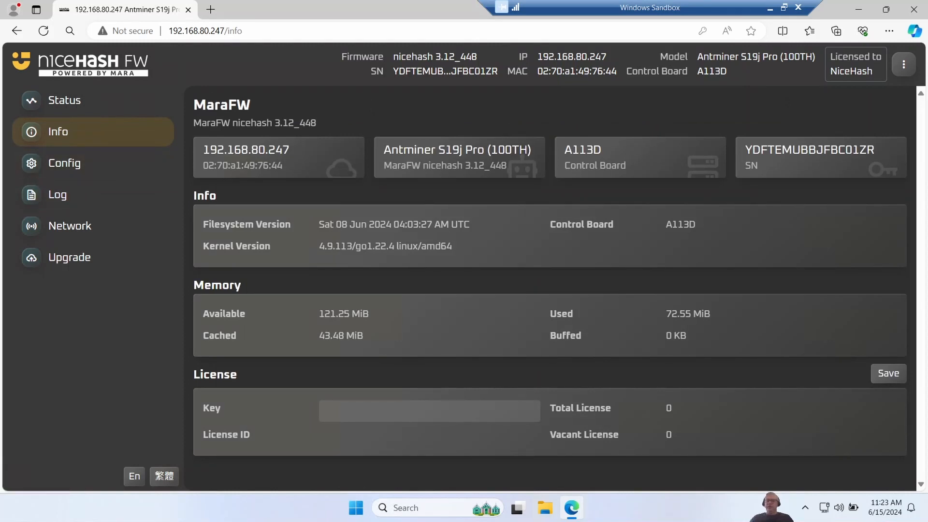
pyautogui.moveTo(103, 131)
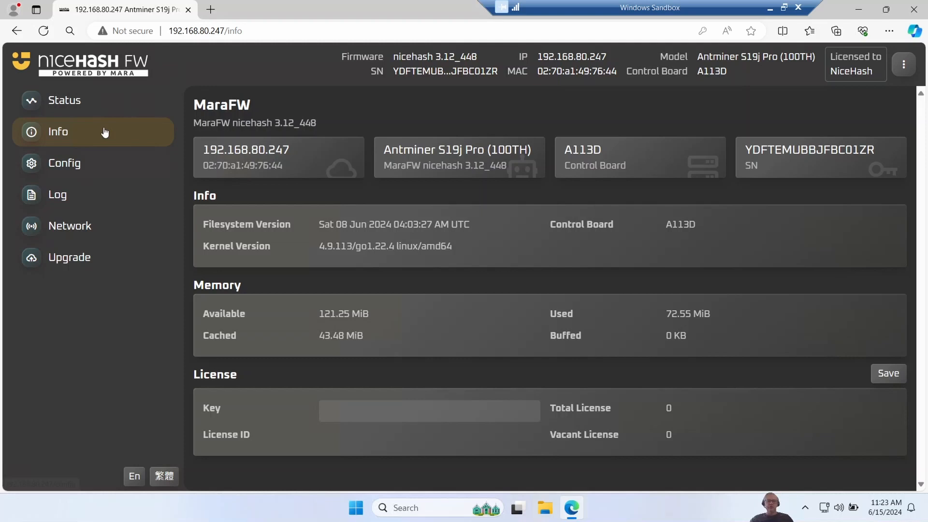
pyautogui.click(64, 100)
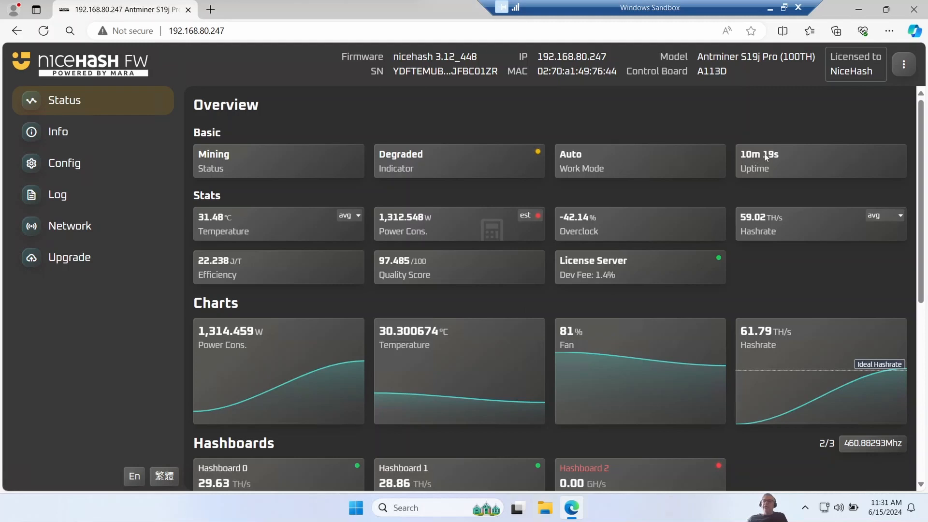
pyautogui.moveTo(654, 292)
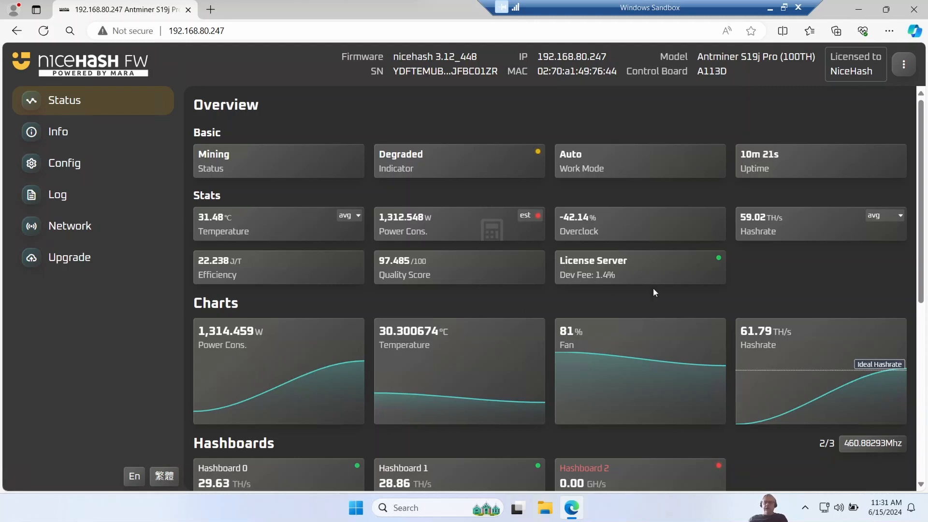
# Step: Check the Hashboards section showing Hashboard 2 at 0 W and bring up the miner actions menu
pyautogui.scroll(-3)
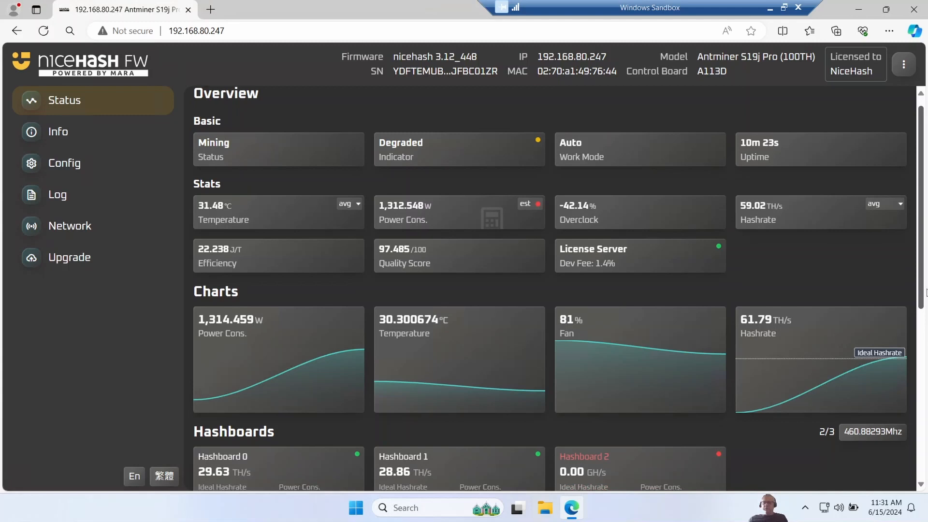
pyautogui.scroll(-3)
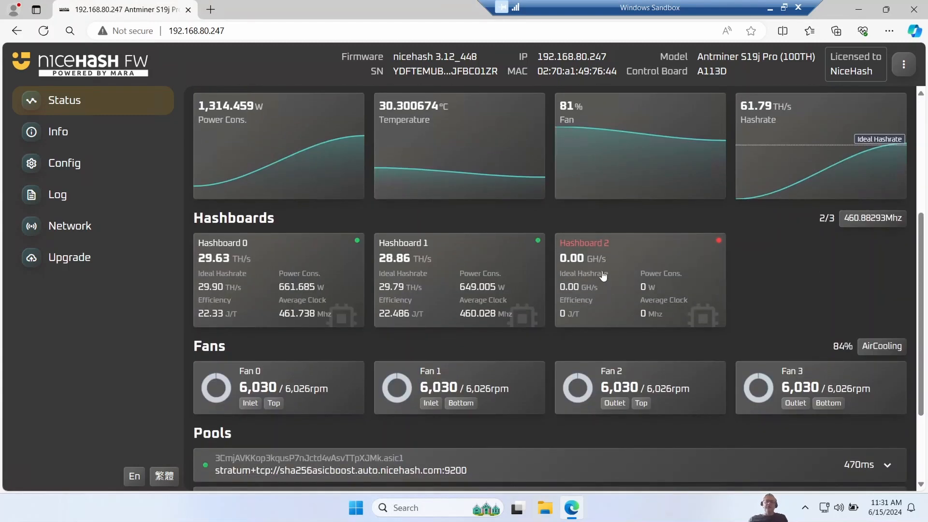
pyautogui.moveTo(610, 272)
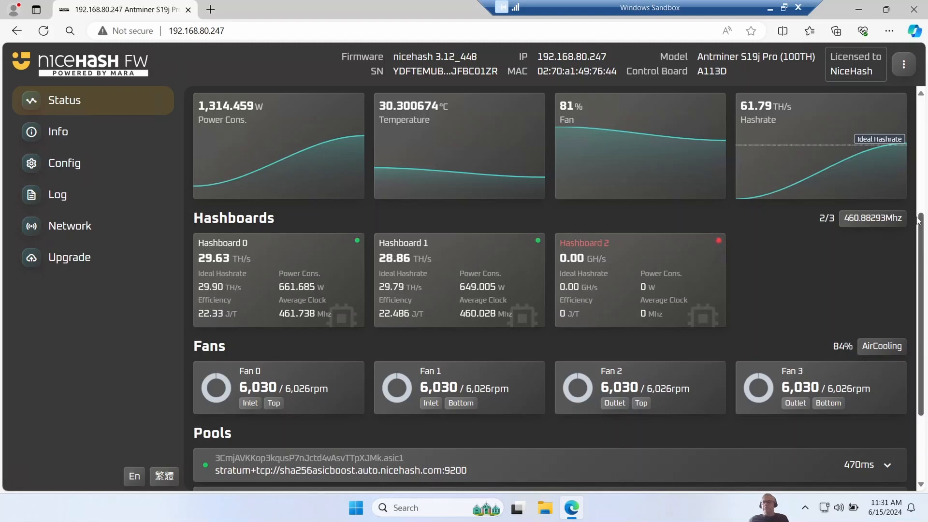
pyautogui.click(904, 64)
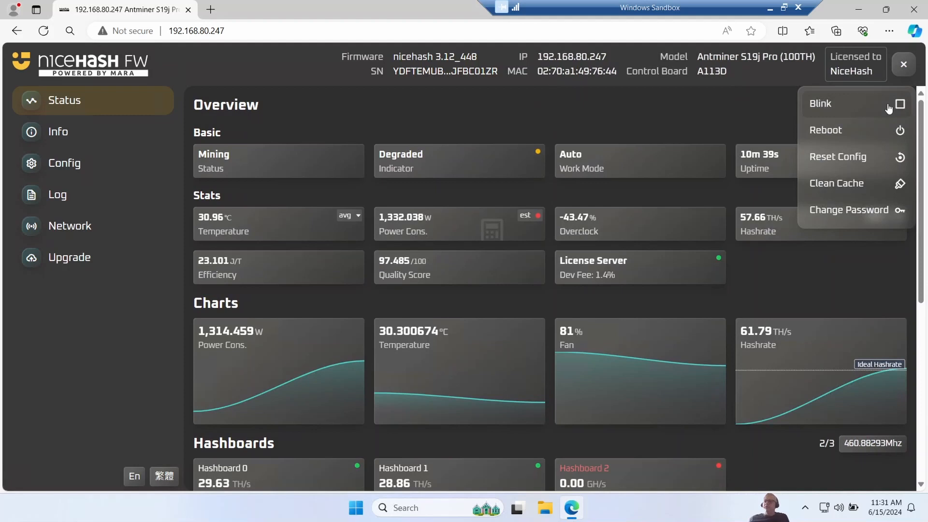
pyautogui.moveTo(899, 109)
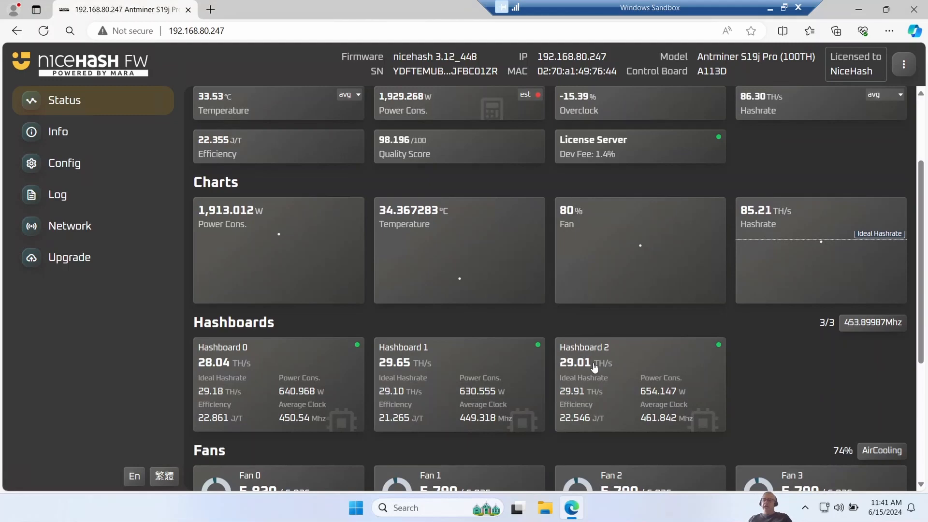
# Step: Scroll the Status page to the Hashboards section showing 3/3 boards hashing
pyautogui.scroll(-3)
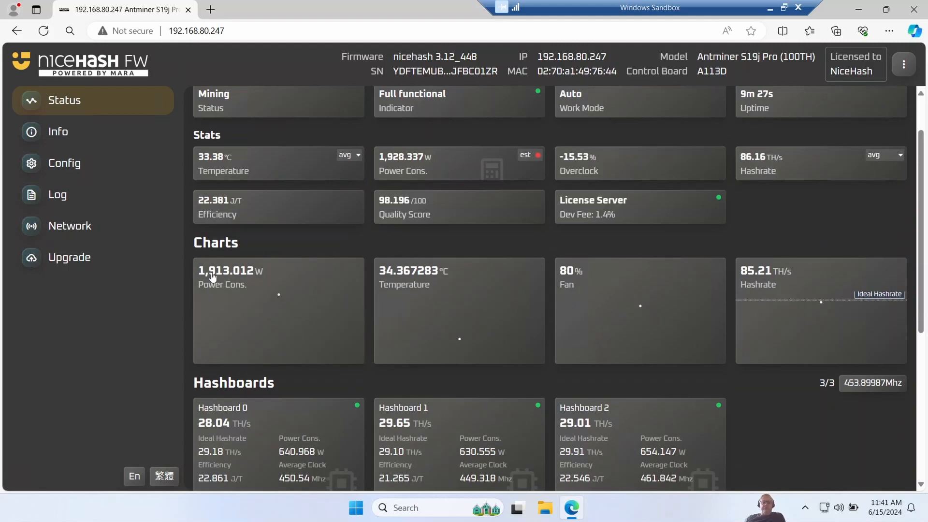
pyautogui.scroll(-3)
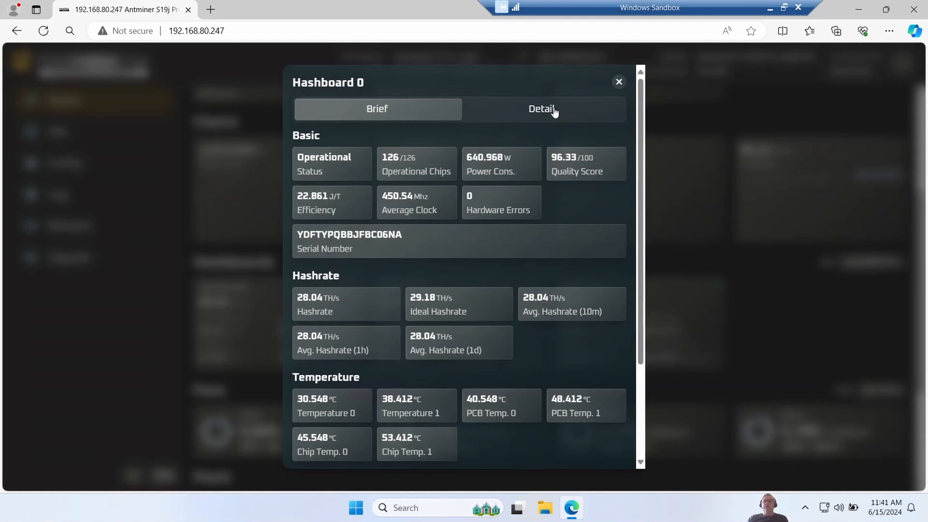
# Step: View Hashboard 0's per-chip heatmap and the quality, frequency and hashrate stats of ASIC #9
pyautogui.click(540, 108)
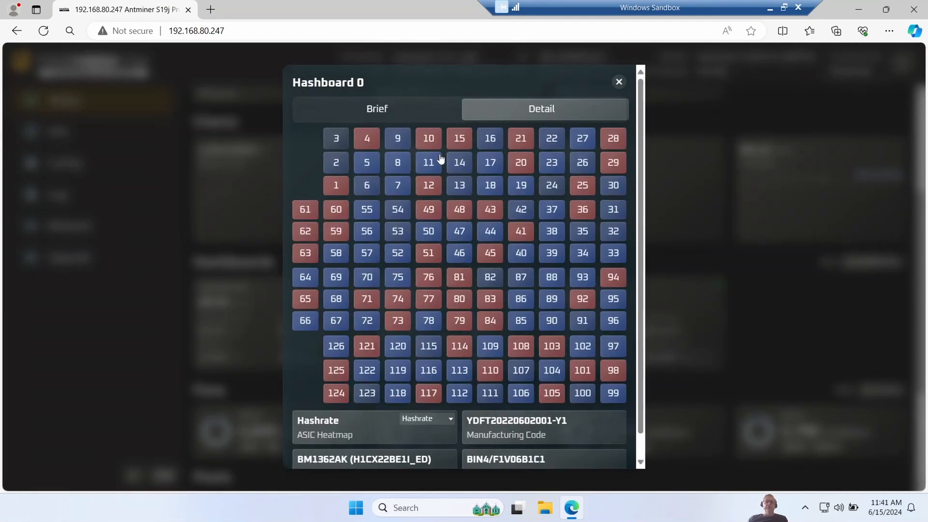
pyautogui.moveTo(367, 364)
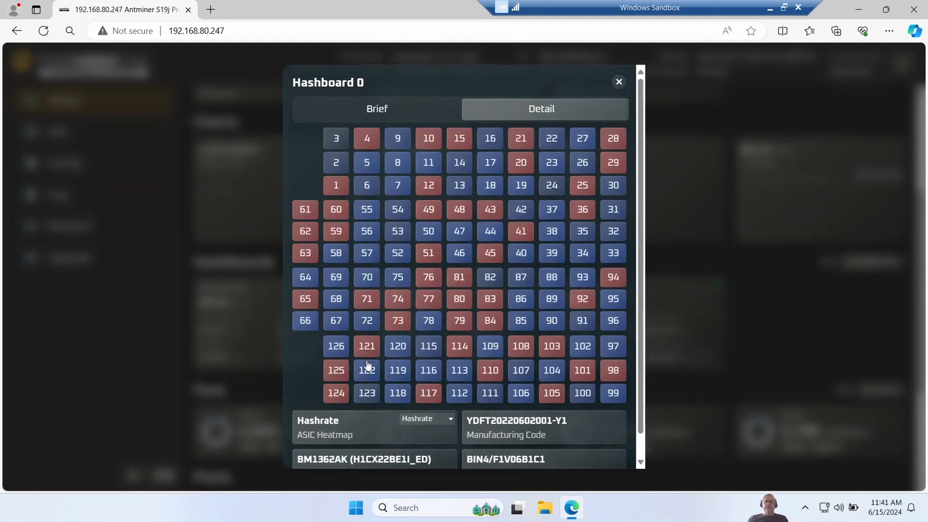
pyautogui.click(397, 137)
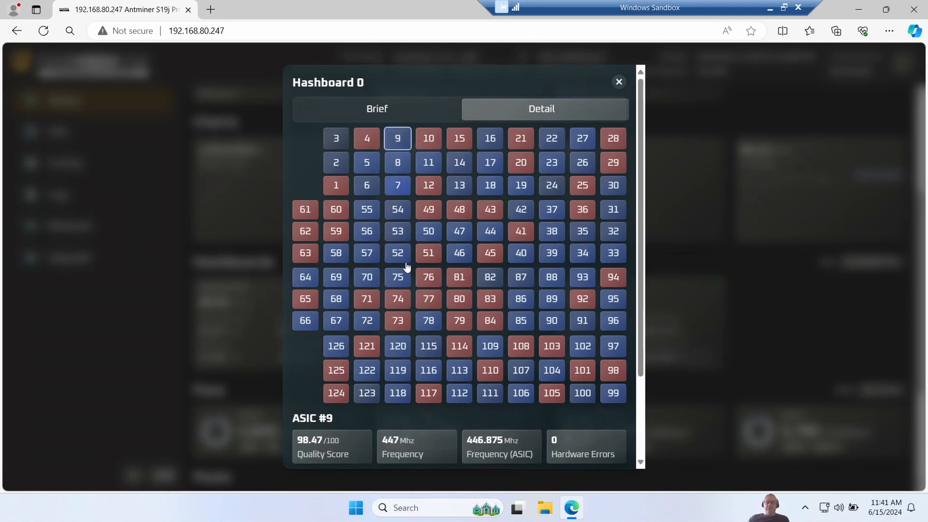
pyautogui.moveTo(484, 467)
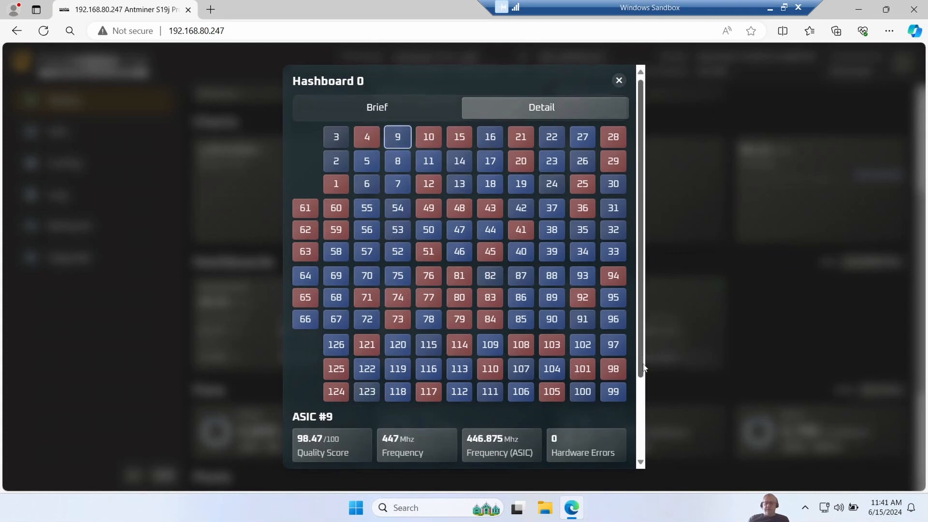
pyautogui.scroll(-3)
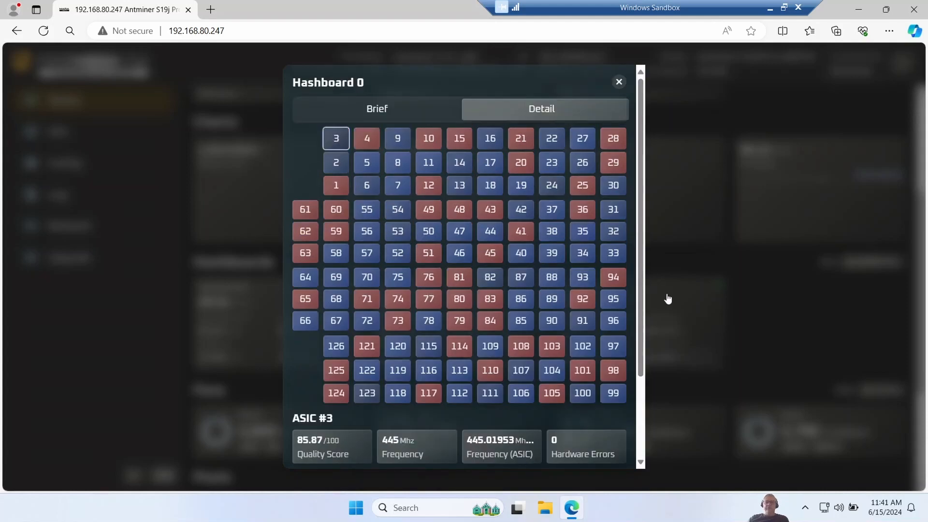
pyautogui.scroll(-3)
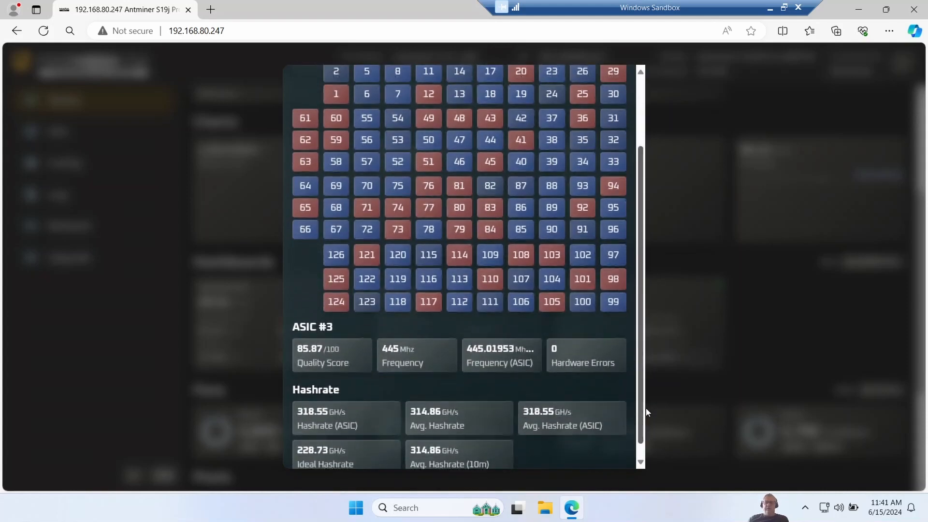
pyautogui.scroll(-3)
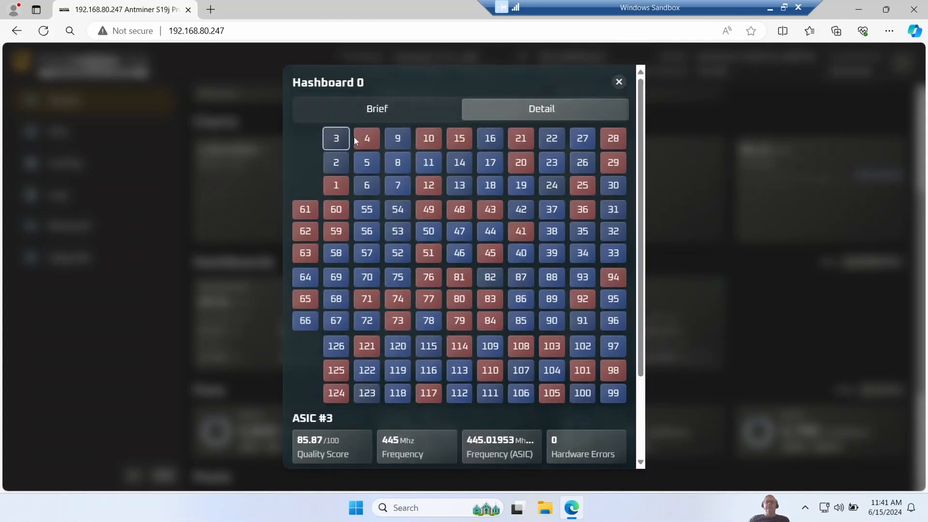
pyautogui.click(619, 81)
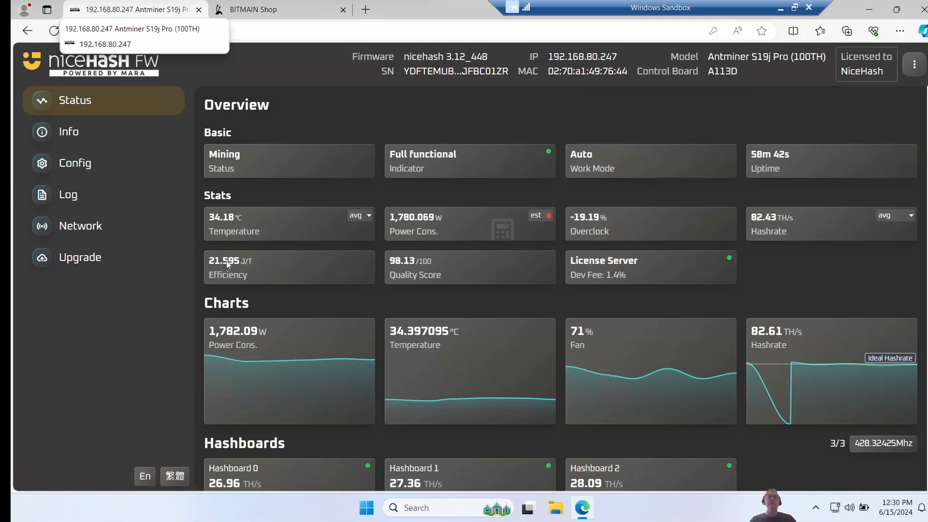
pyautogui.moveTo(232, 267)
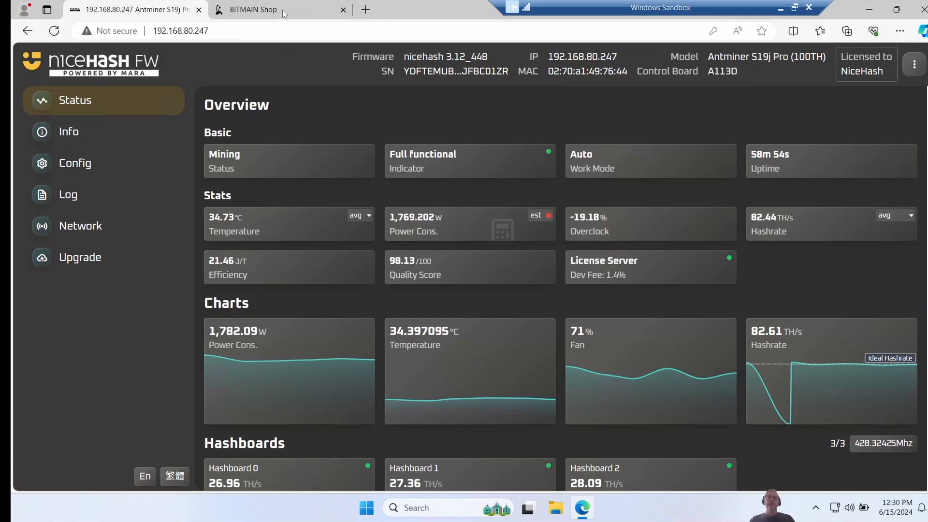
# Step: Switch to the Bitmain Shop browser tab listing new Bitcoin miners and prices
pyautogui.click(253, 9)
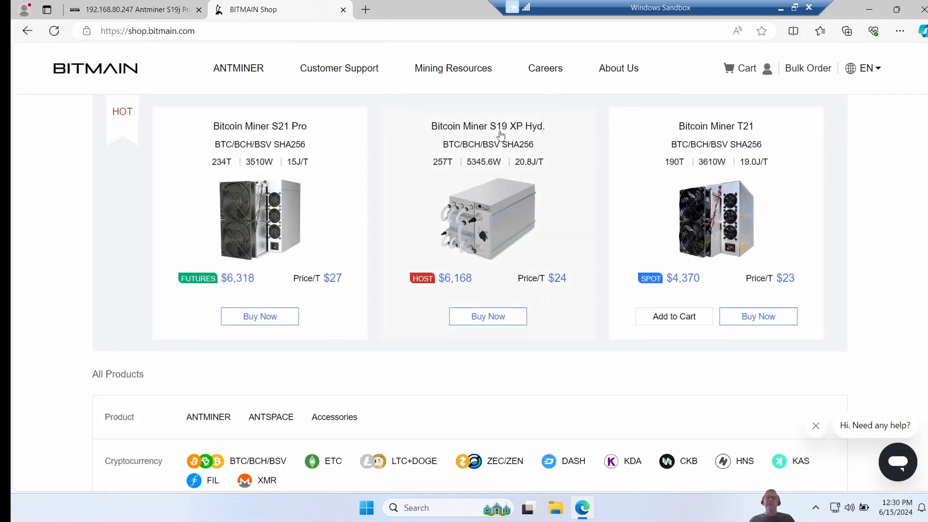
pyautogui.moveTo(525, 170)
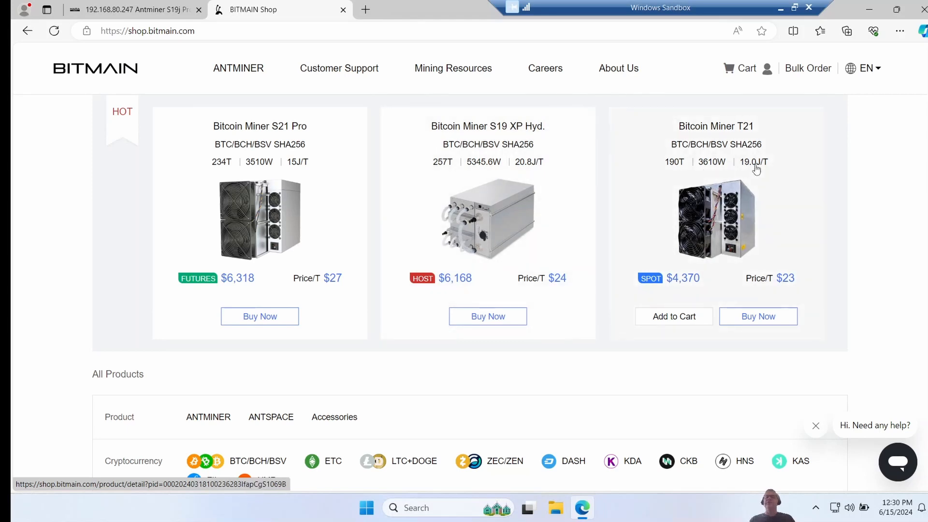
pyautogui.moveTo(766, 171)
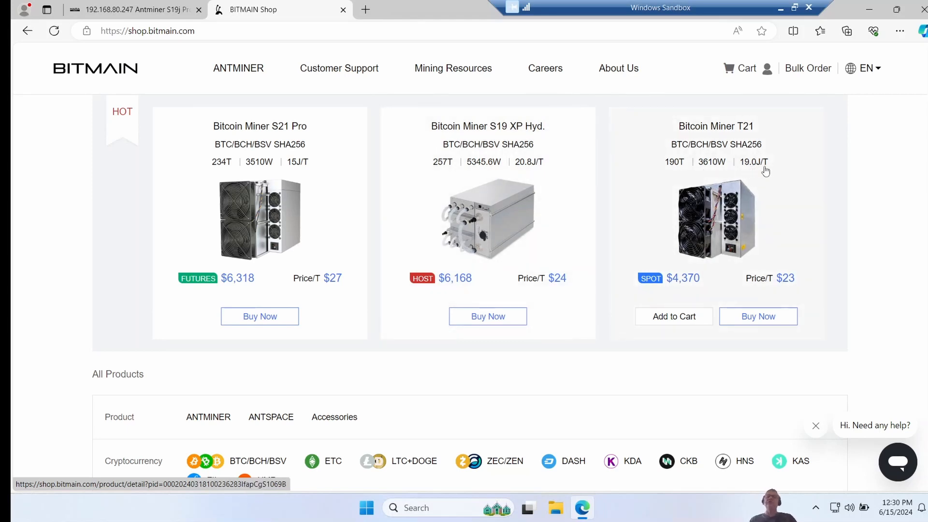
pyautogui.moveTo(771, 167)
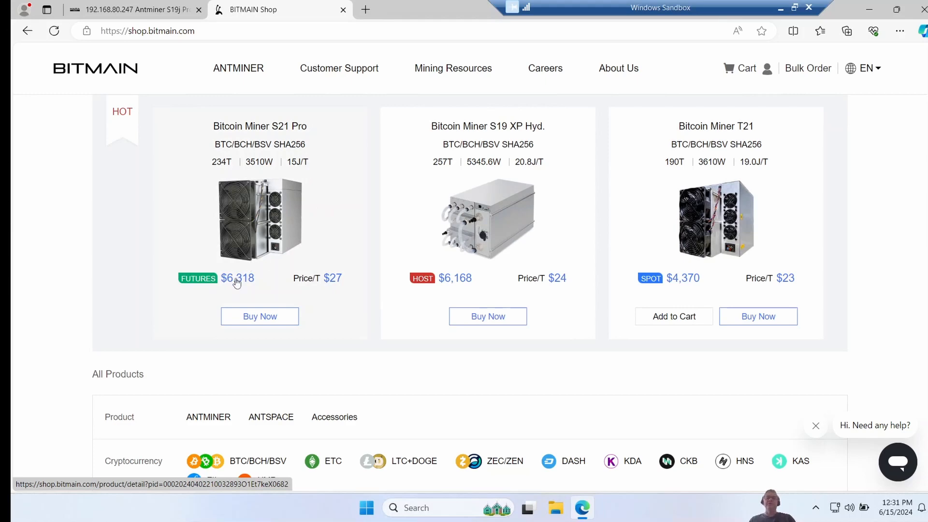
pyautogui.click(425, 10)
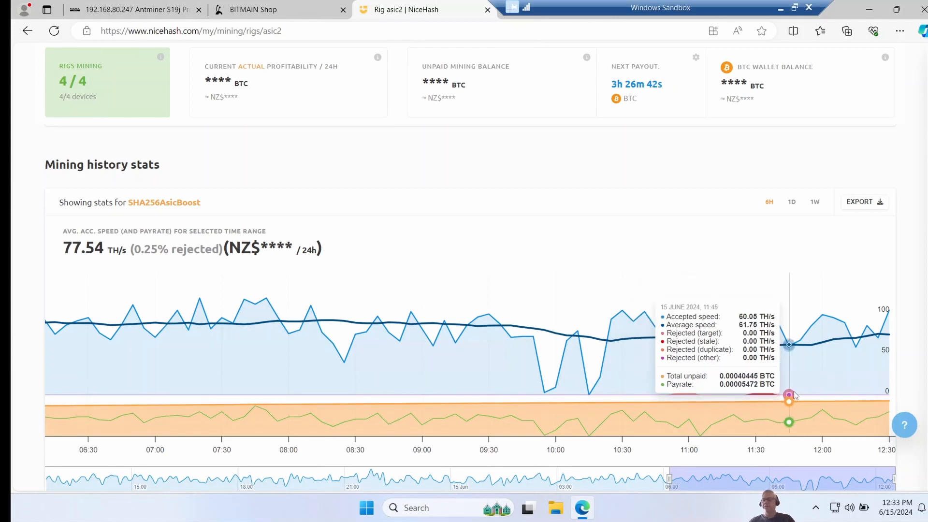
pyautogui.moveTo(888, 395)
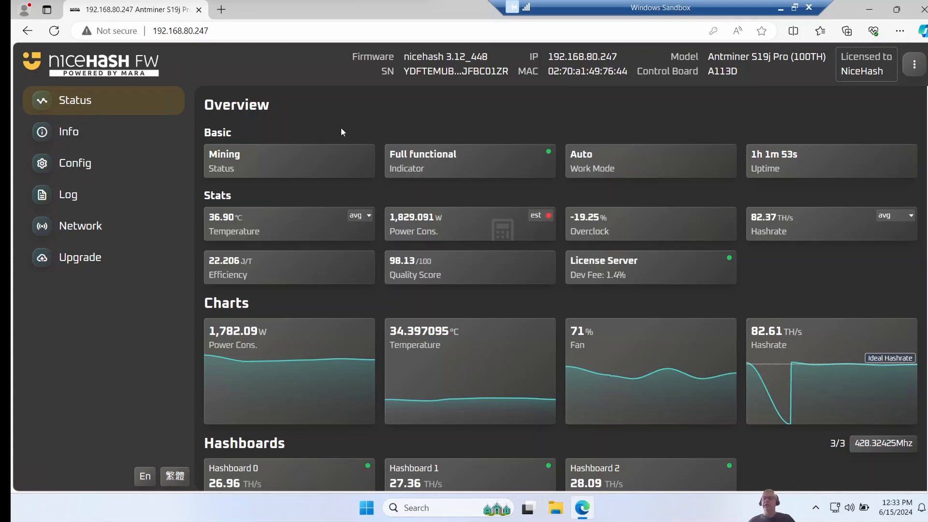
pyautogui.moveTo(467, 201)
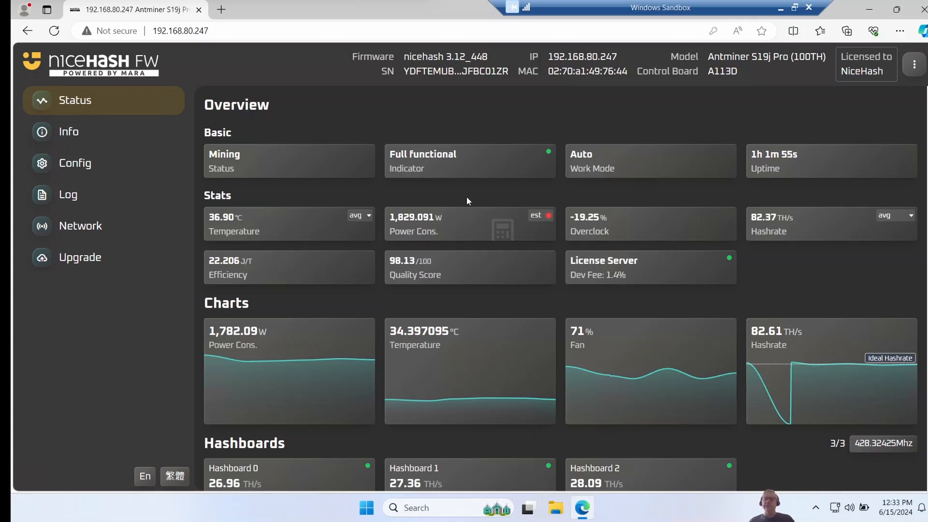